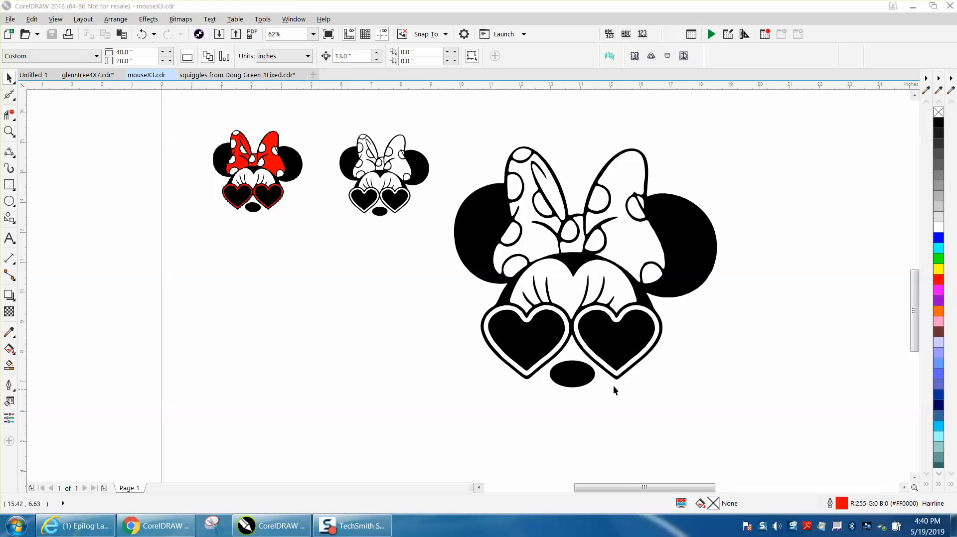
pyautogui.moveTo(465, 329)
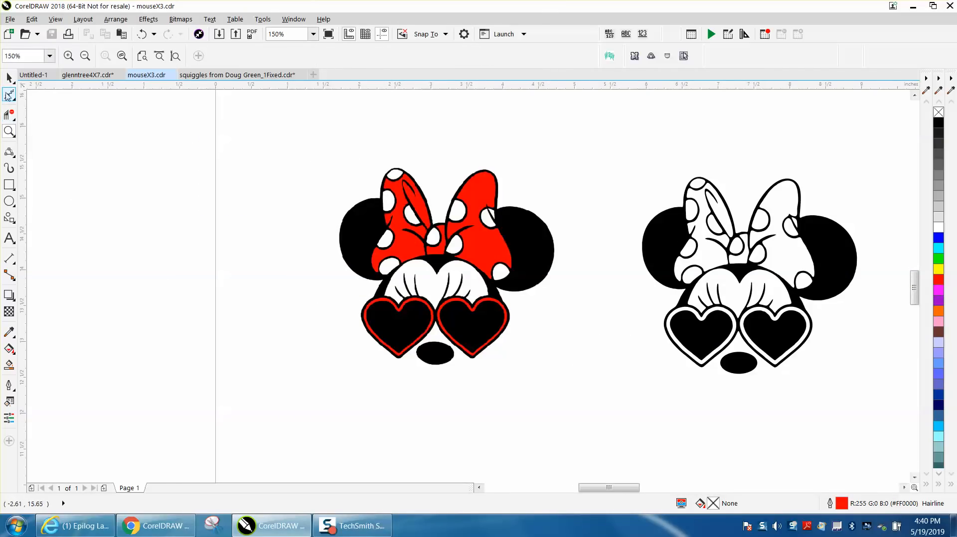
# Move the red-bow Minnie bitmap below the outlined Minnie, clear of the large black Minnie group.
pyautogui.click(445, 265)
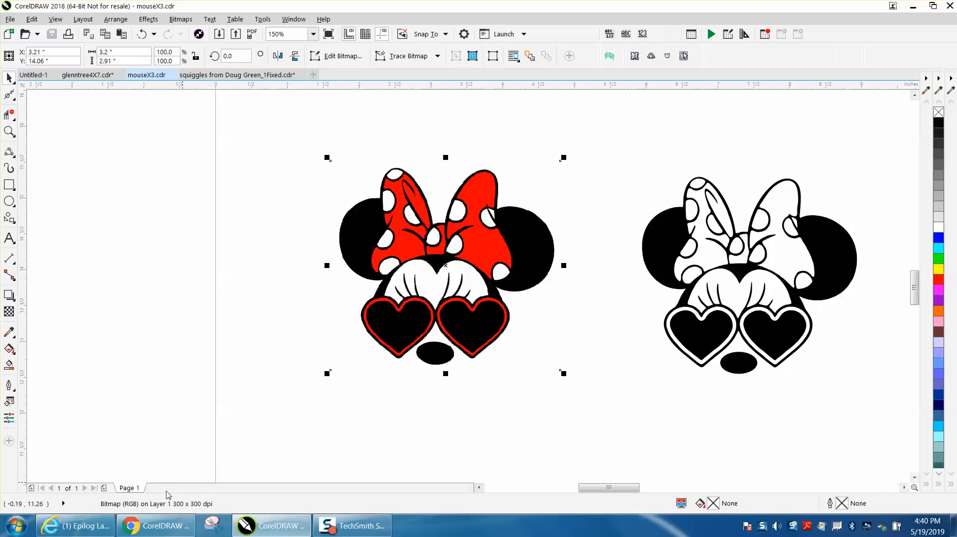
pyautogui.moveTo(225, 505)
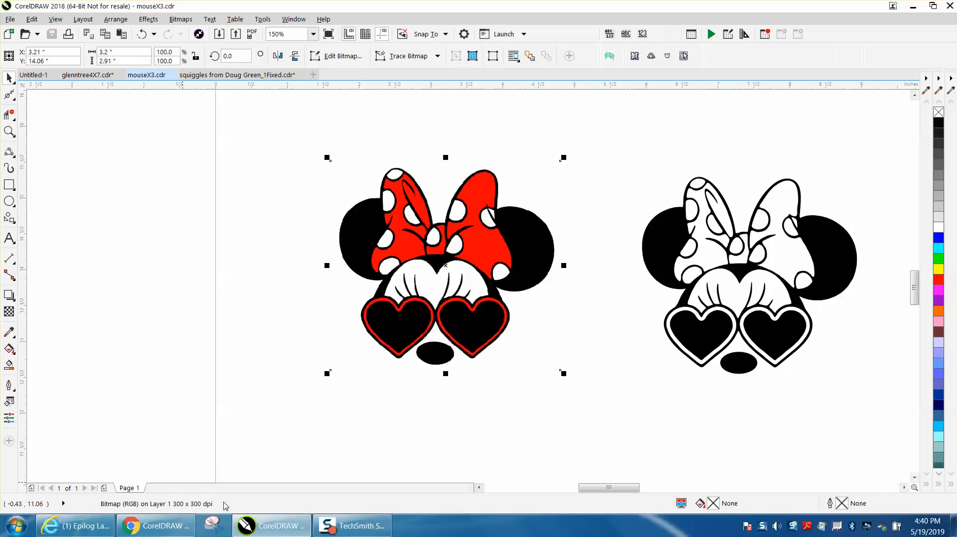
pyautogui.moveTo(745, 329)
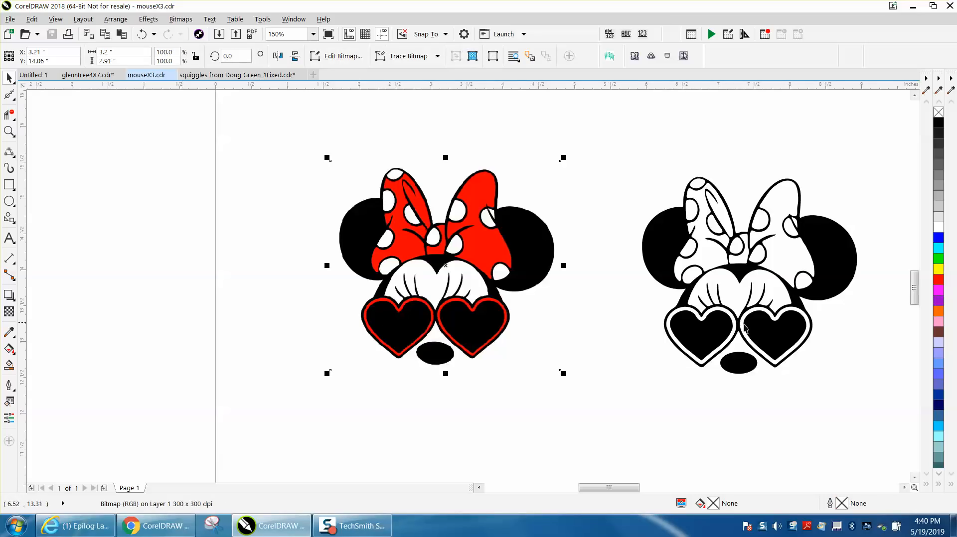
pyautogui.moveTo(563, 349)
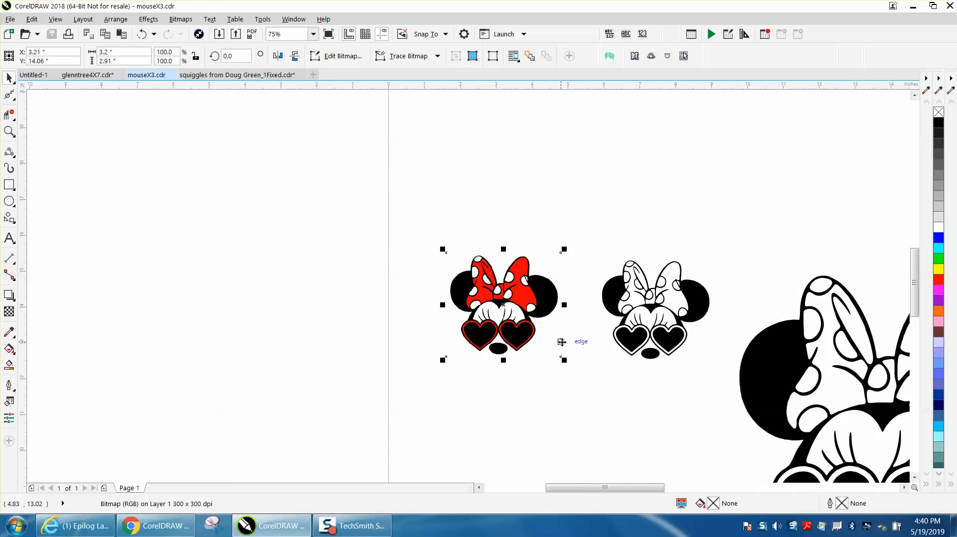
pyautogui.moveTo(34, 208)
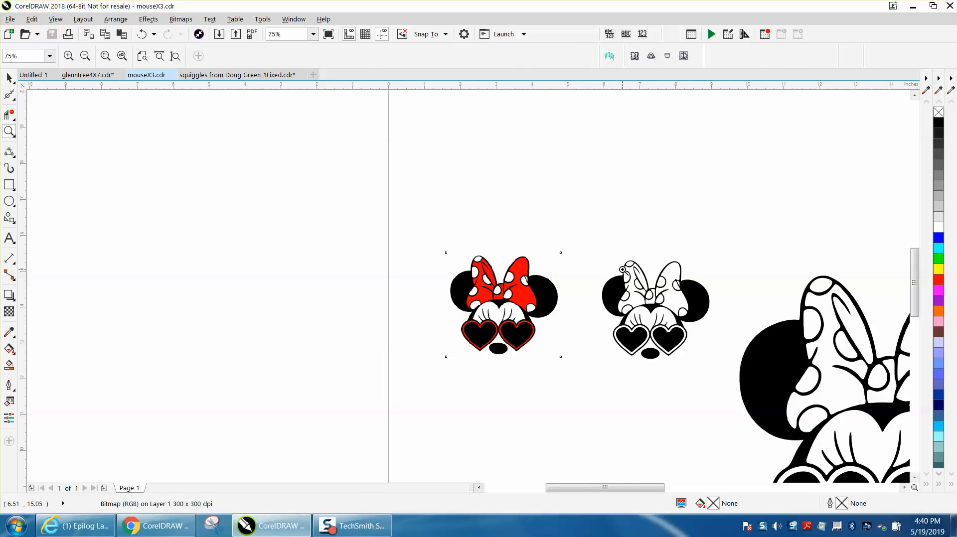
pyautogui.scroll(3)
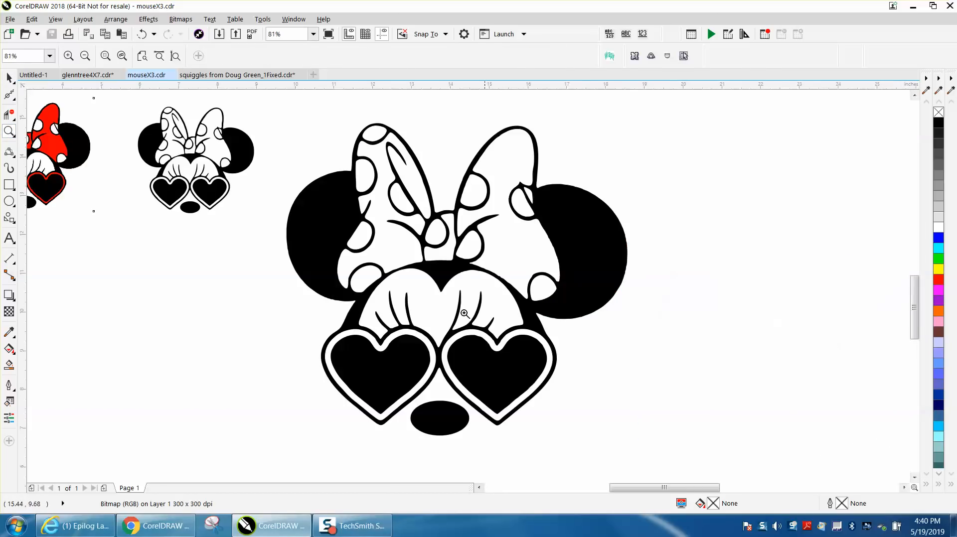
pyautogui.click(85, 55)
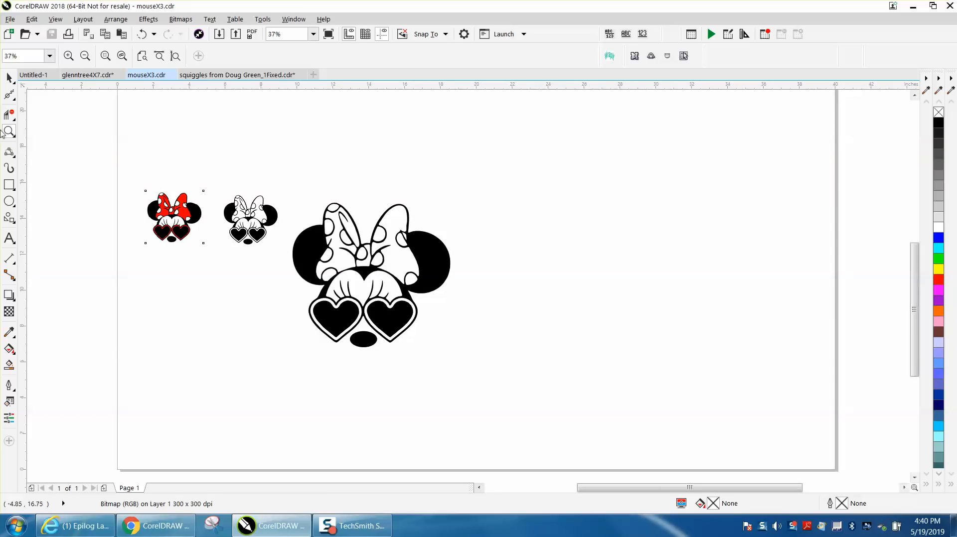
pyautogui.click(173, 218)
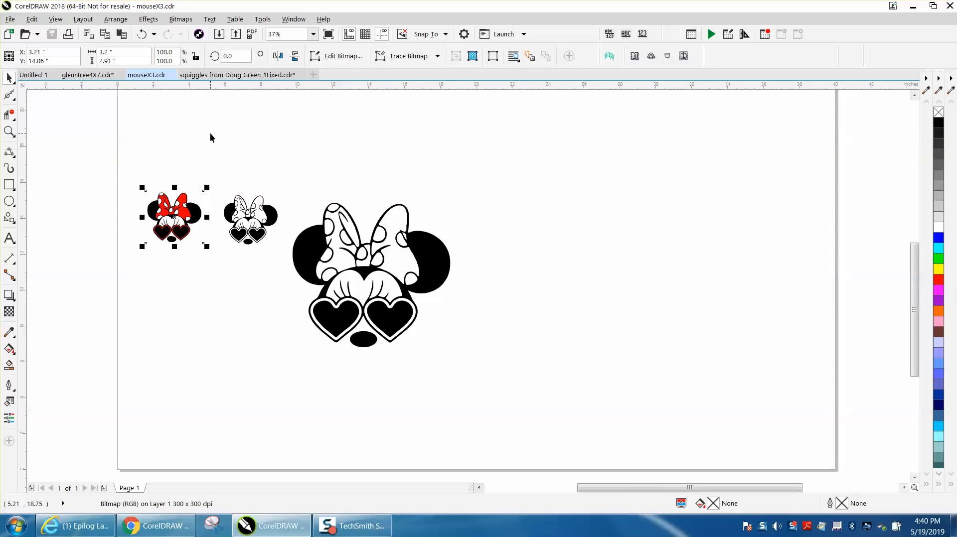
pyautogui.moveTo(308, 155)
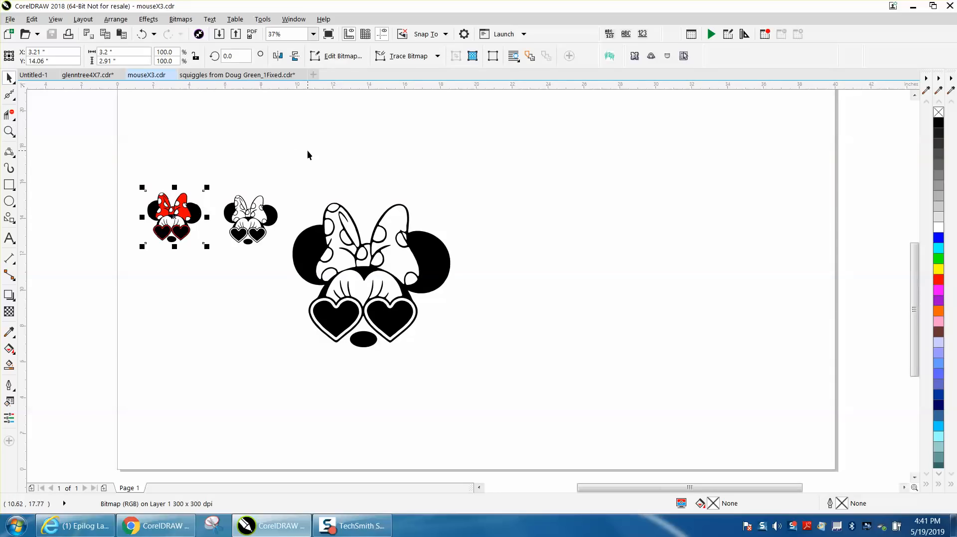
pyautogui.moveTo(326, 159)
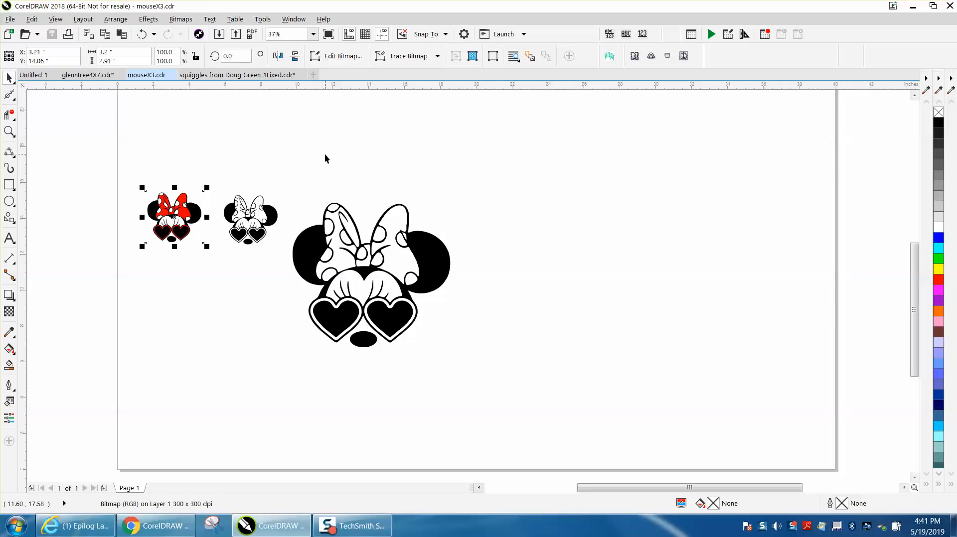
pyautogui.moveTo(330, 166)
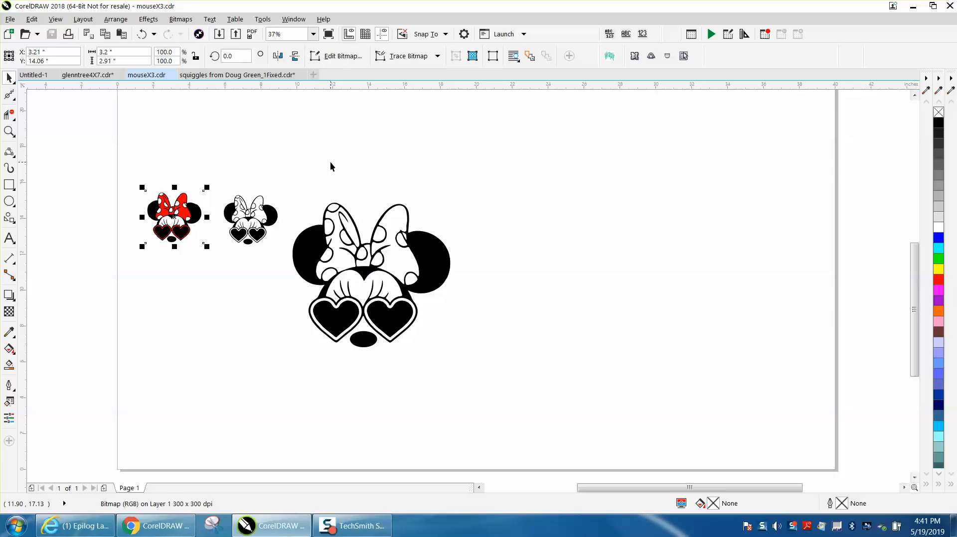
pyautogui.moveTo(332, 168)
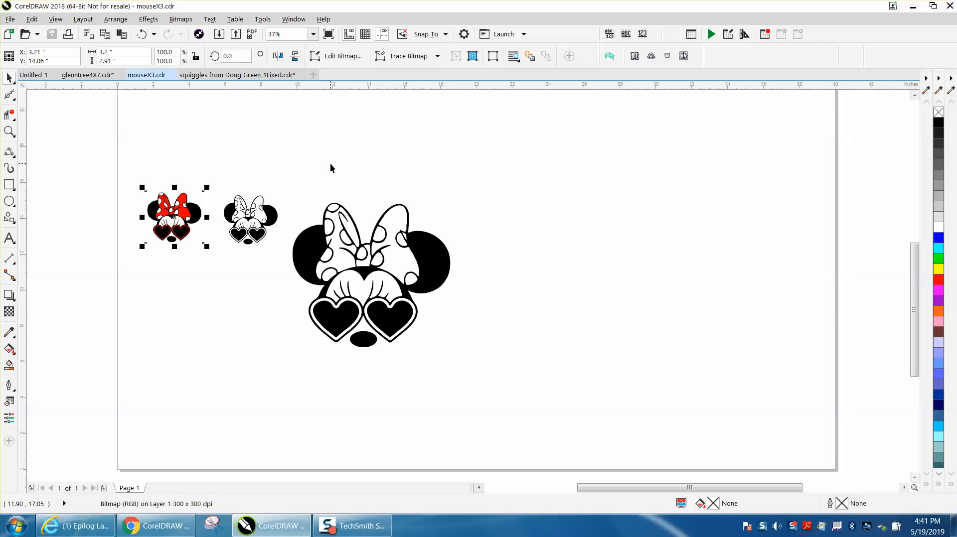
pyautogui.click(10, 131)
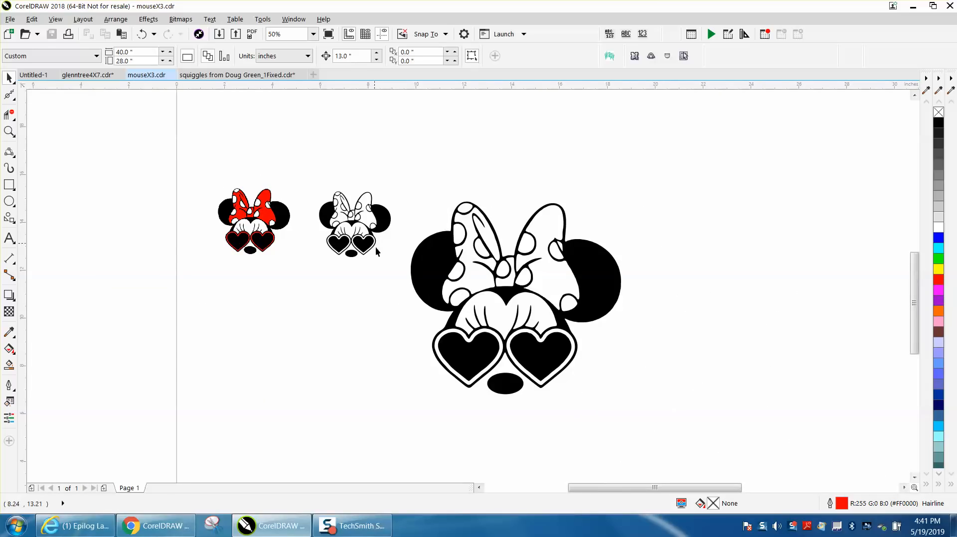
pyautogui.moveTo(517, 299)
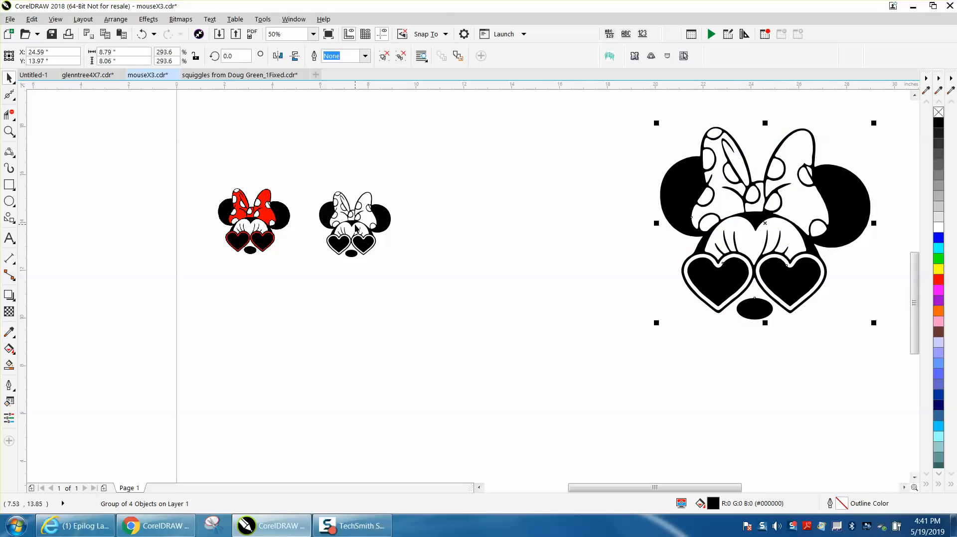
pyautogui.moveTo(308, 181)
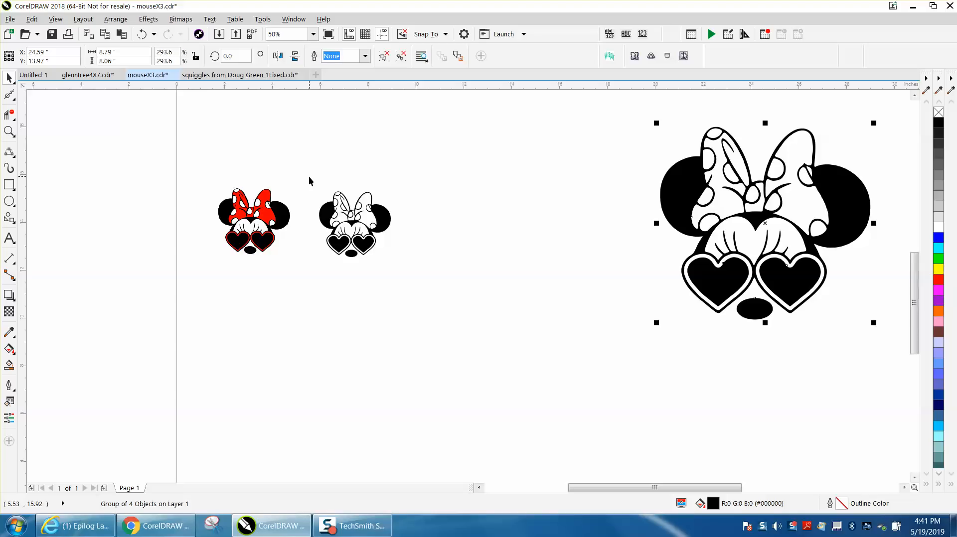
pyautogui.moveTo(254, 215)
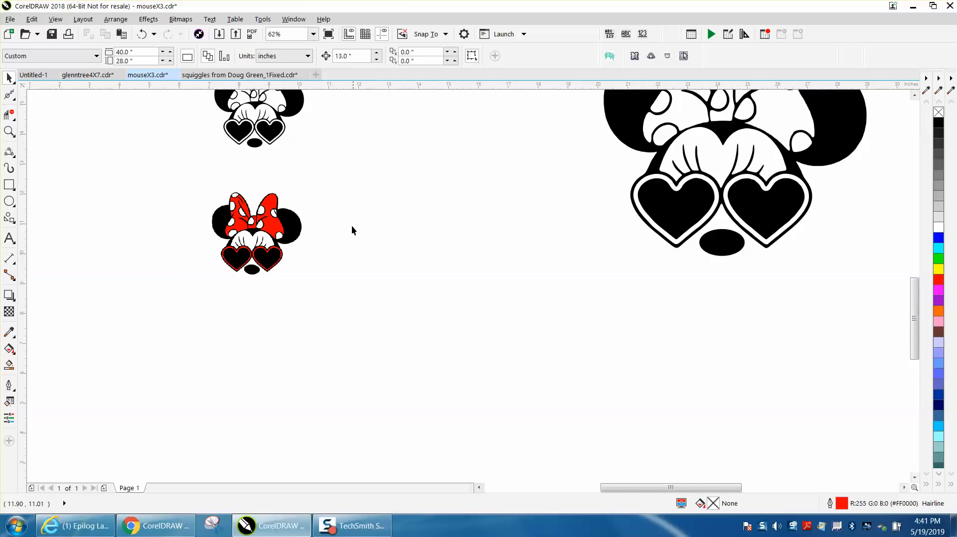
# Convert the red-bow Minnie to a 600 dpi Grayscale (8-bit) bitmap with transparent background.
pyautogui.click(255, 233)
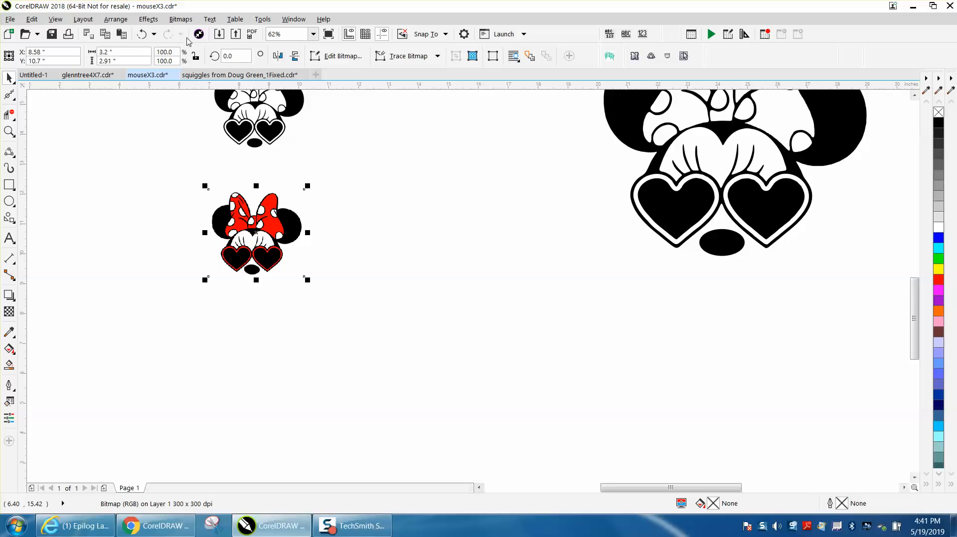
pyautogui.click(180, 19)
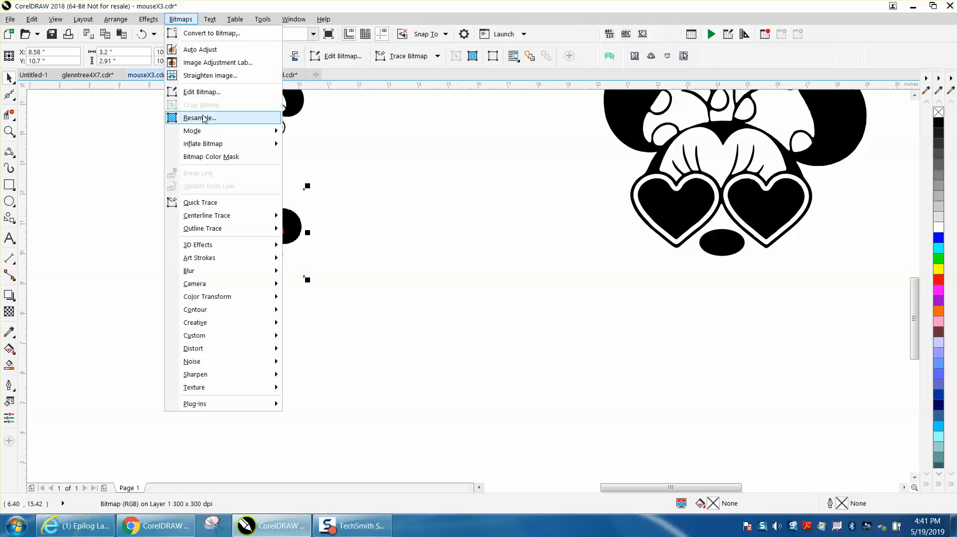
pyautogui.click(198, 118)
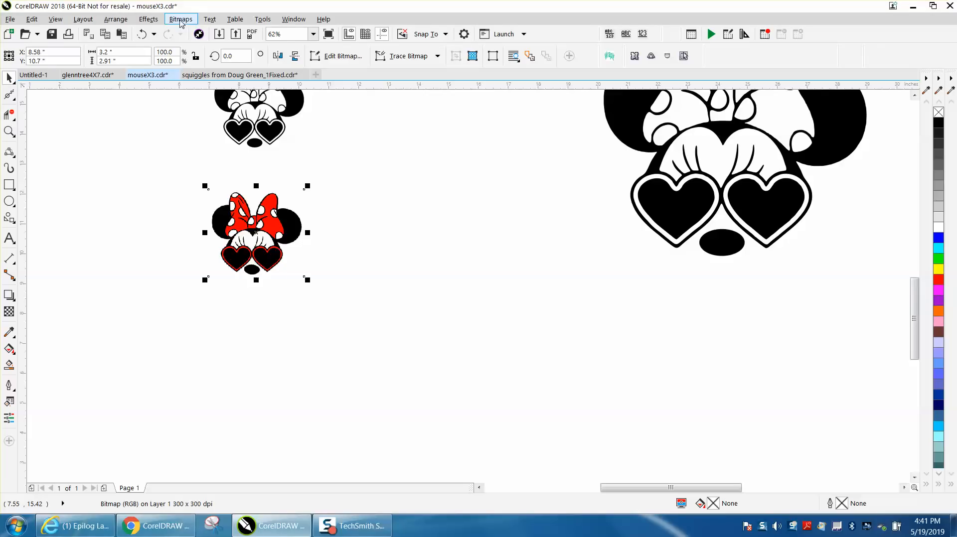
pyautogui.click(181, 19)
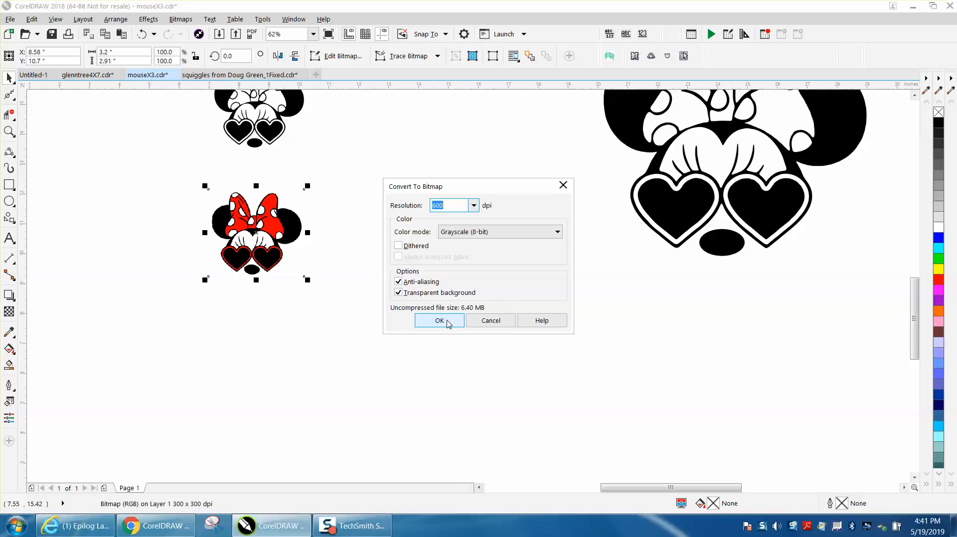
pyautogui.click(440, 320)
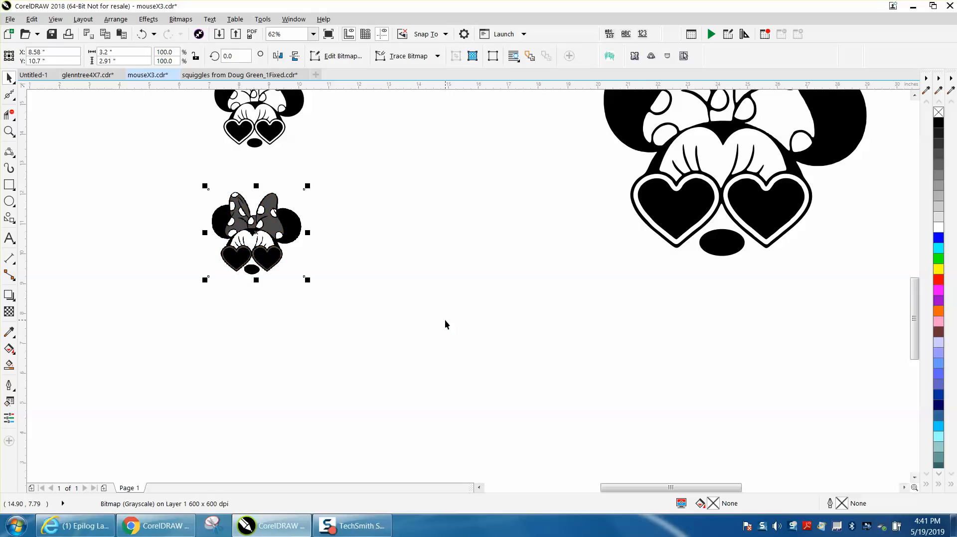
pyautogui.moveTo(406, 55)
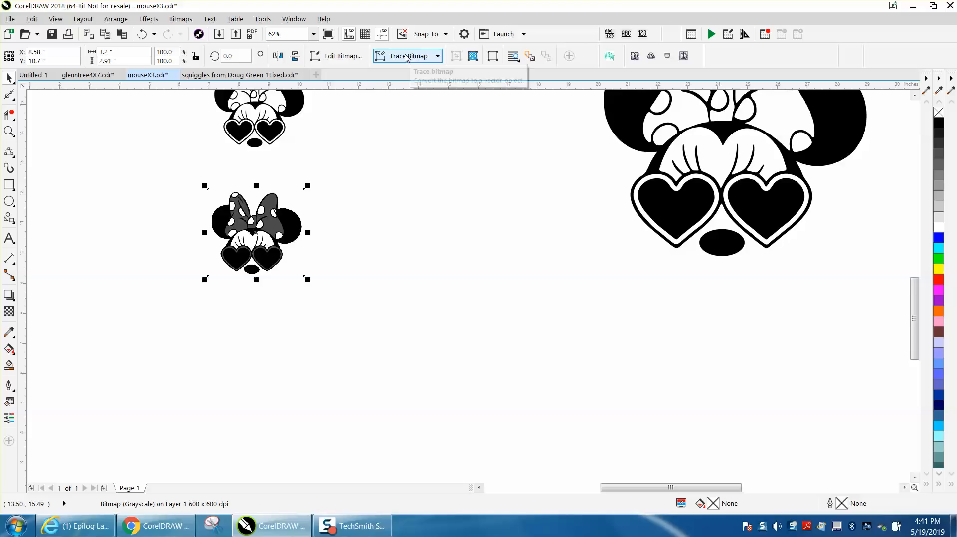
# Run Outline Trace > Clipart on the reduced grayscale bitmap, producing a 25-curve vector group.
pyautogui.click(180, 19)
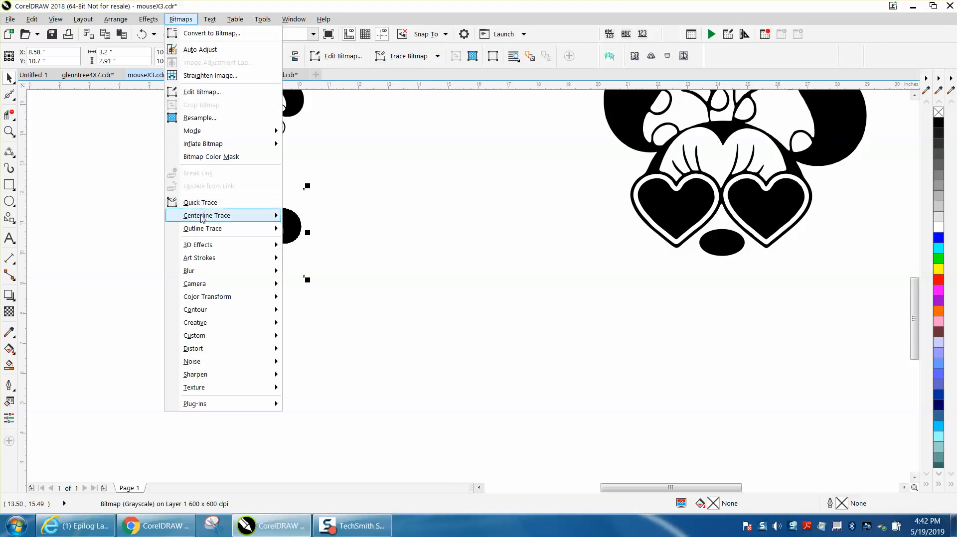
pyautogui.click(207, 215)
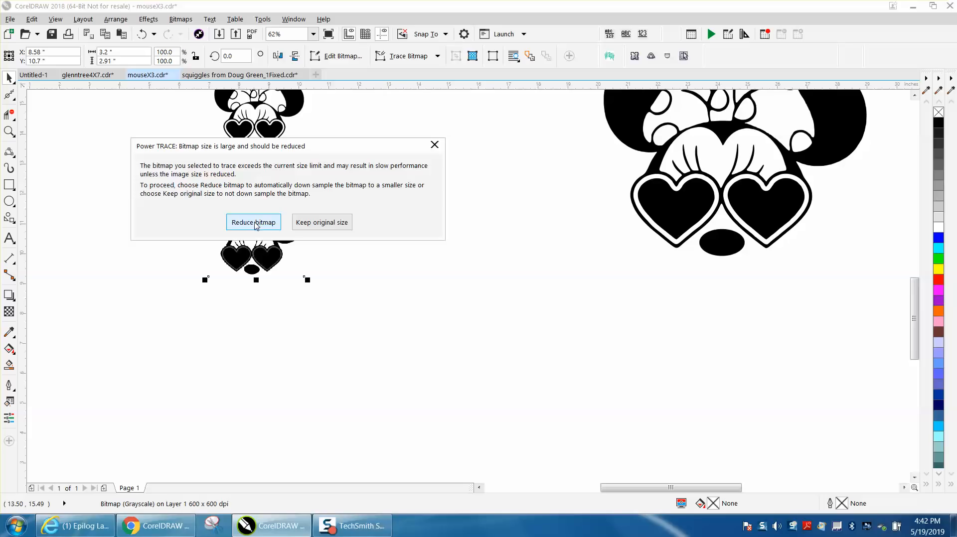
pyautogui.click(254, 222)
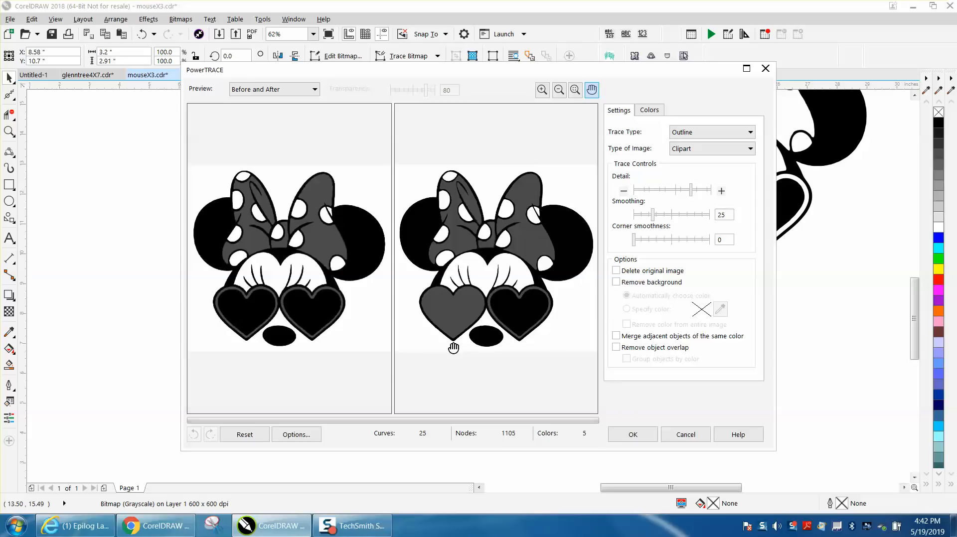
pyautogui.click(632, 434)
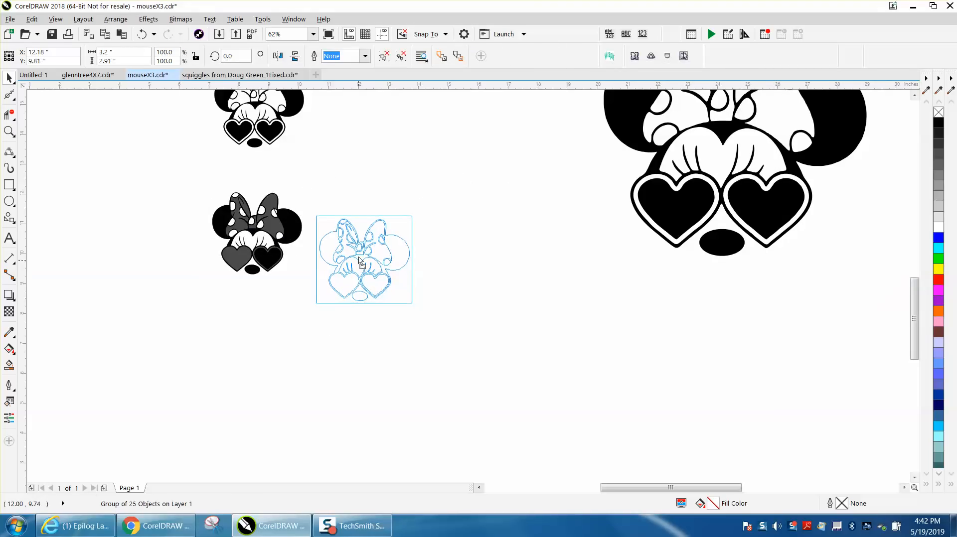
# Ungroup the gray Minnie copy into 25 objects and back it with a yellow rectangle, white square removed.
pyautogui.click(364, 260)
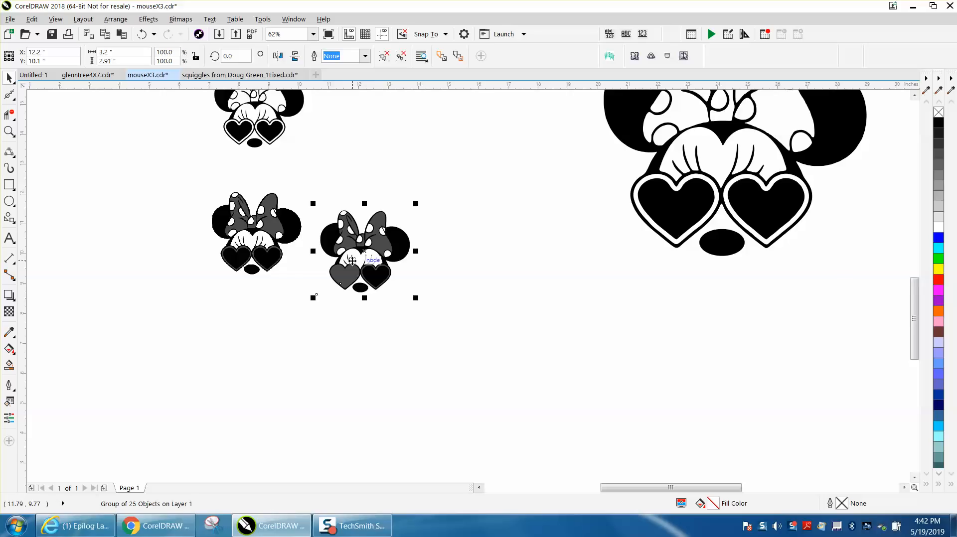
pyautogui.moveTo(293, 177)
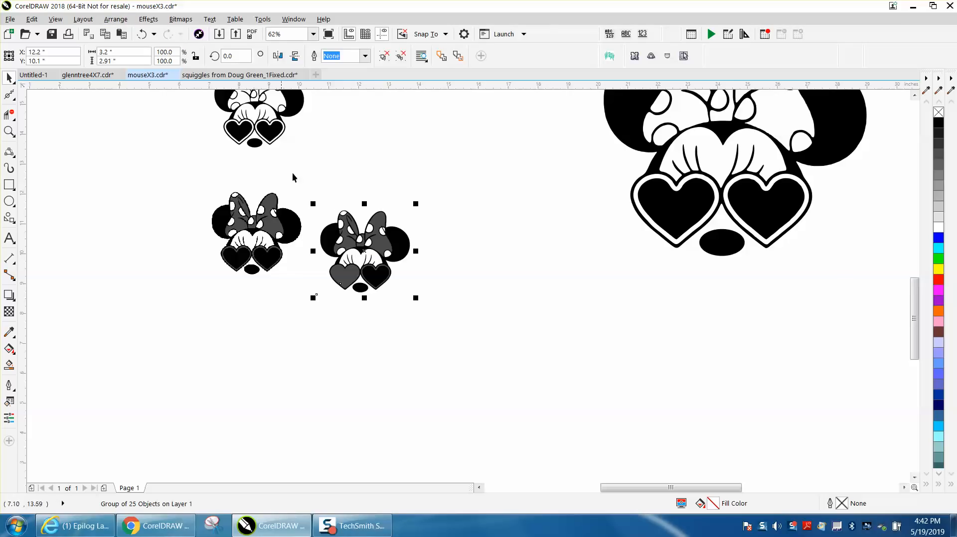
pyautogui.click(115, 19)
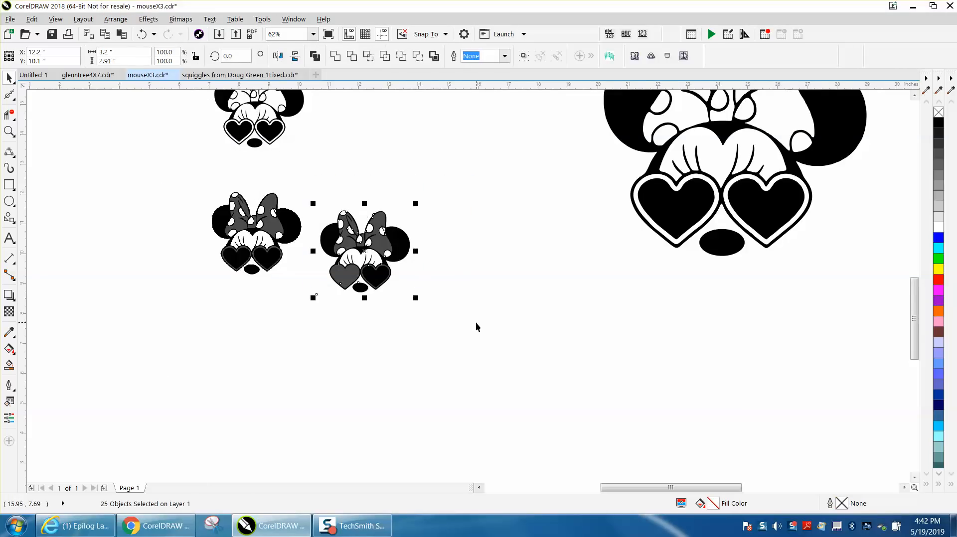
pyautogui.click(305, 163)
pyautogui.write('4')
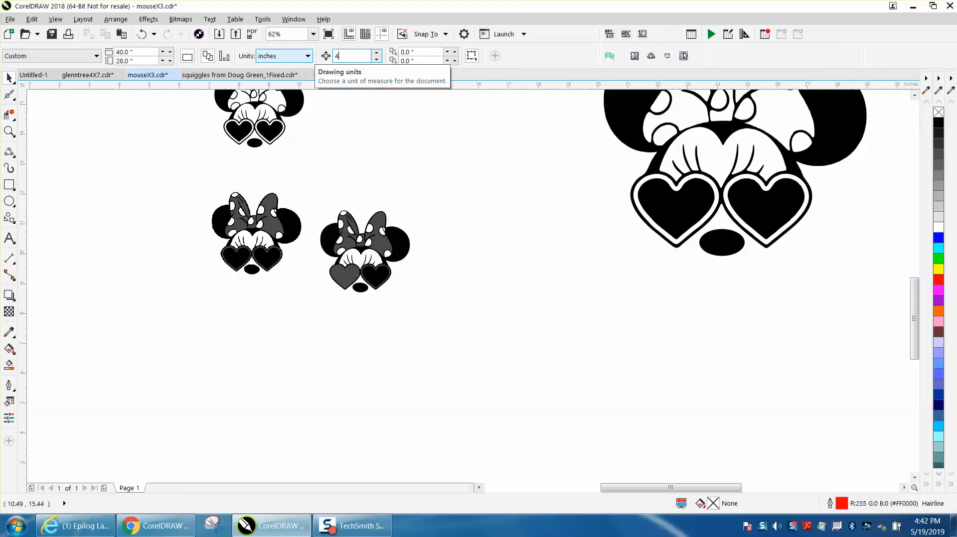
pyautogui.click(9, 132)
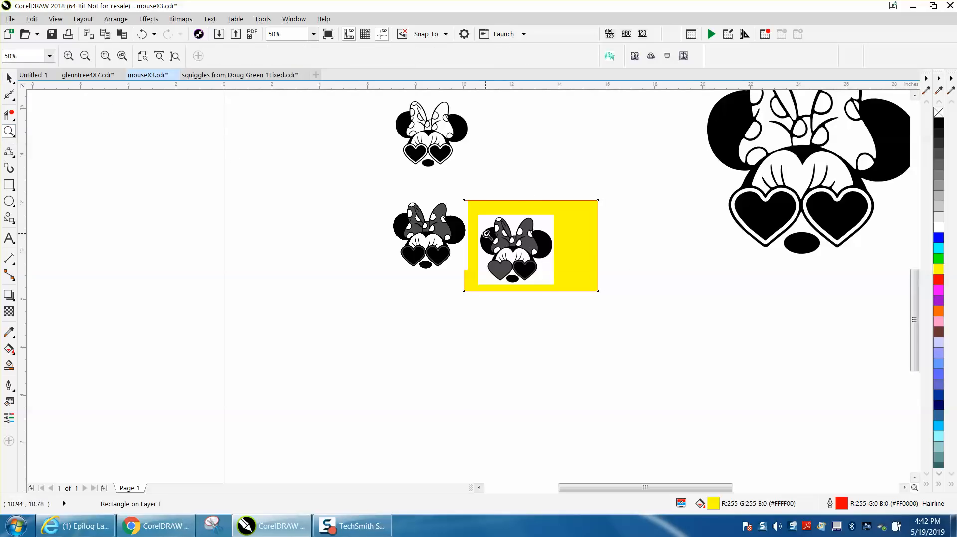
pyautogui.click(121, 55)
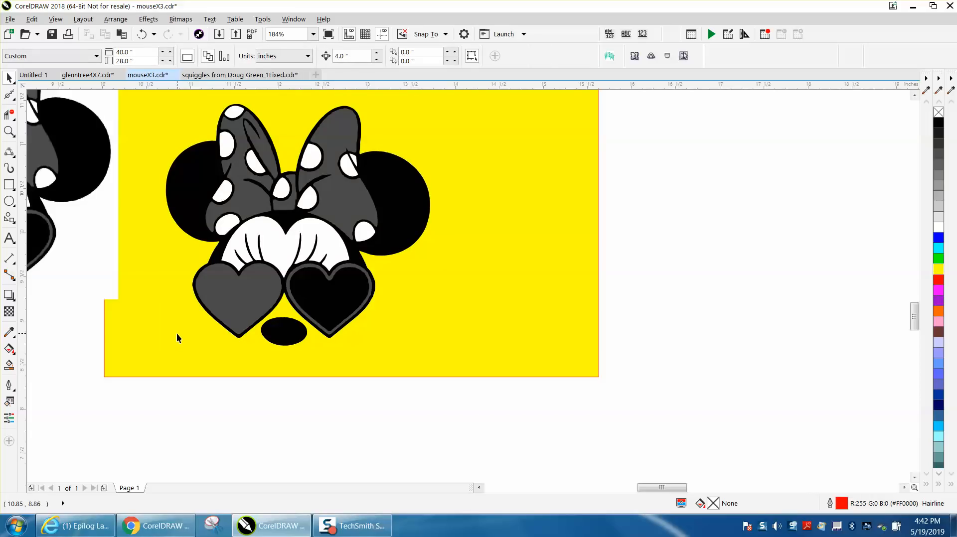
pyautogui.moveTo(367, 295)
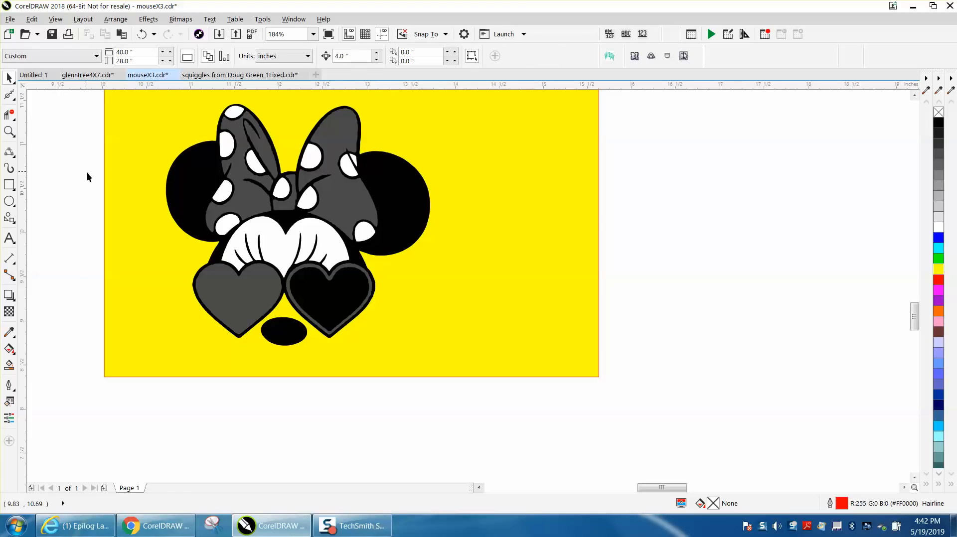
# Strip the fill from the head silhouette and the bow/face pieces, leaving red outlines with hearts and nose set aside.
pyautogui.click(298, 220)
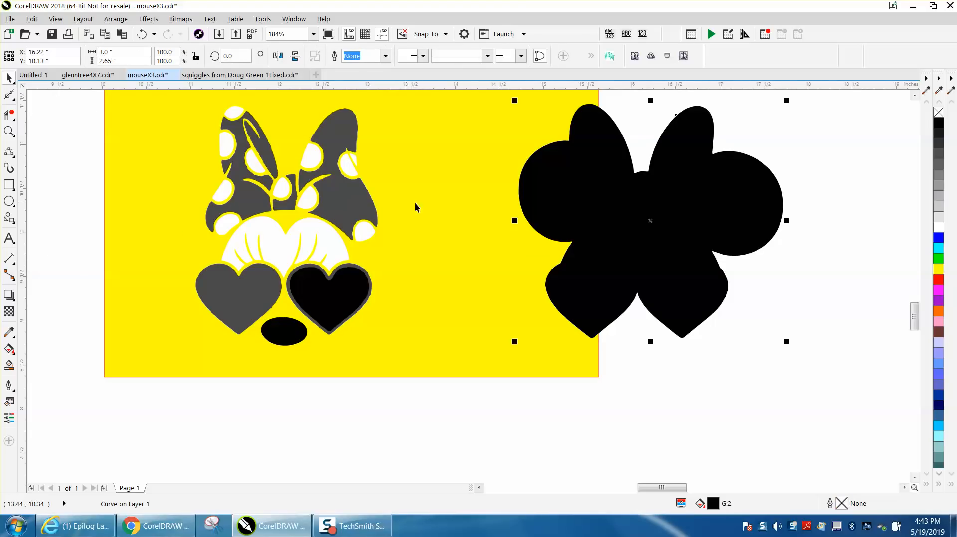
pyautogui.moveTo(913, 134)
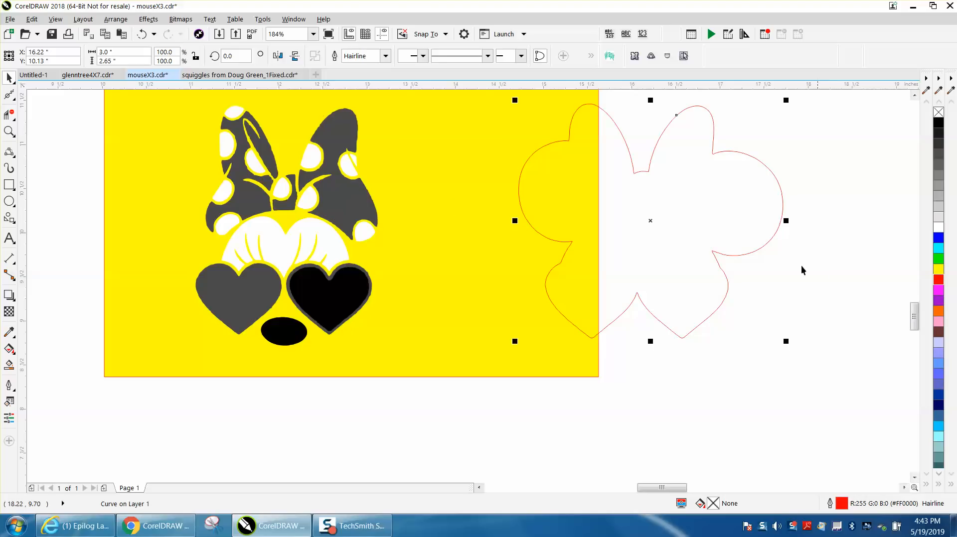
pyautogui.click(329, 299)
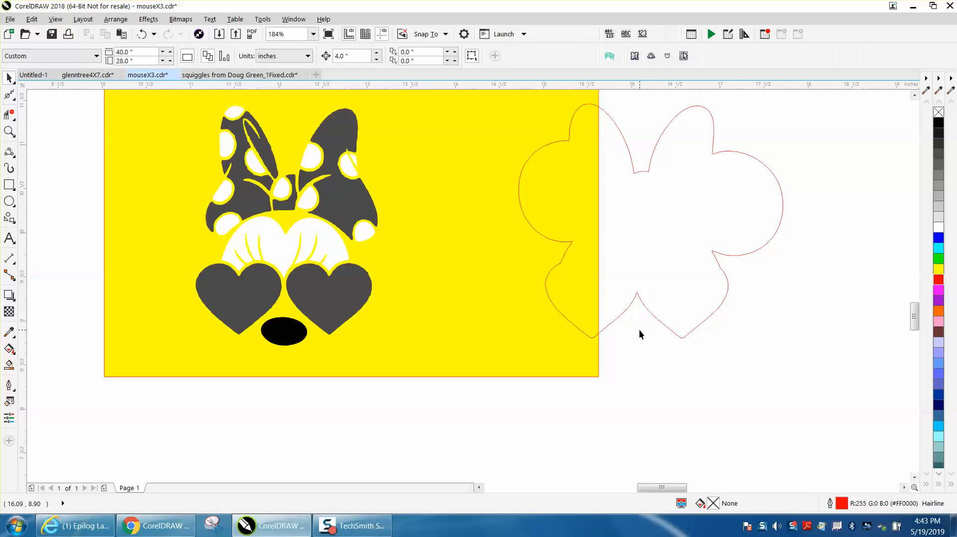
pyautogui.click(323, 299)
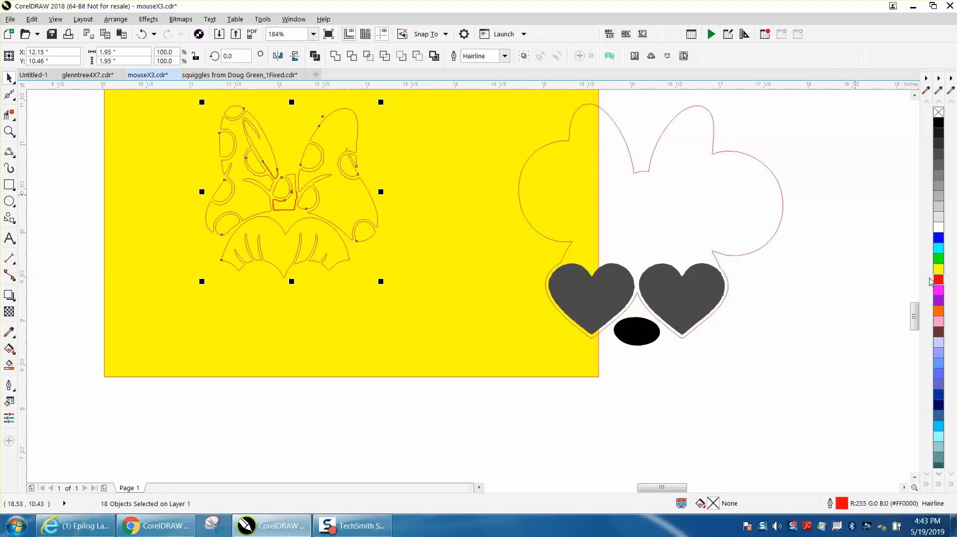
pyautogui.moveTo(377, 239)
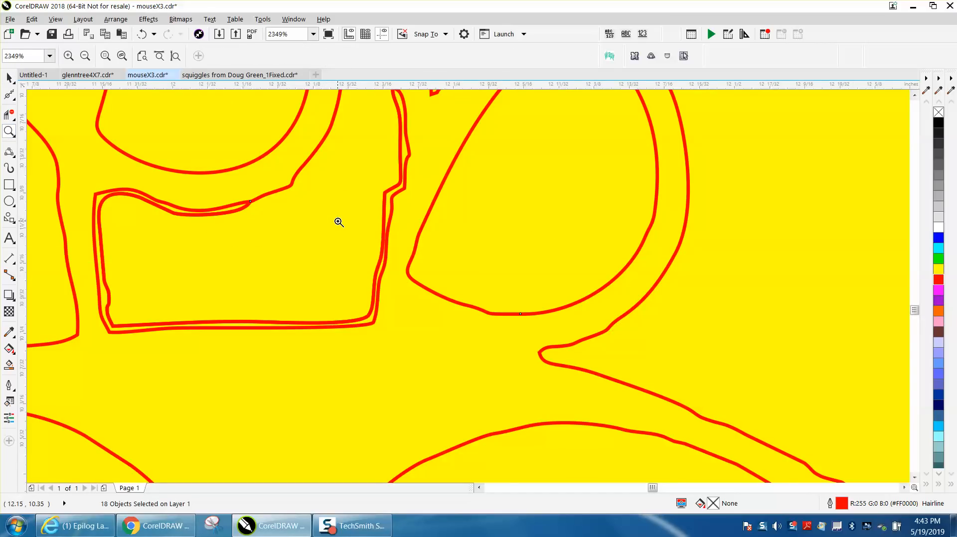
pyautogui.click(84, 55)
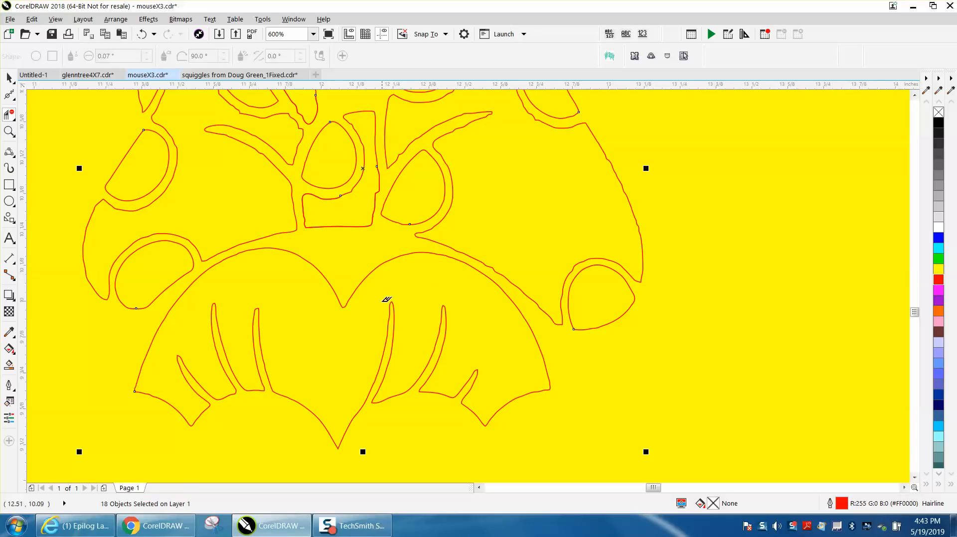
pyautogui.moveTo(143, 176)
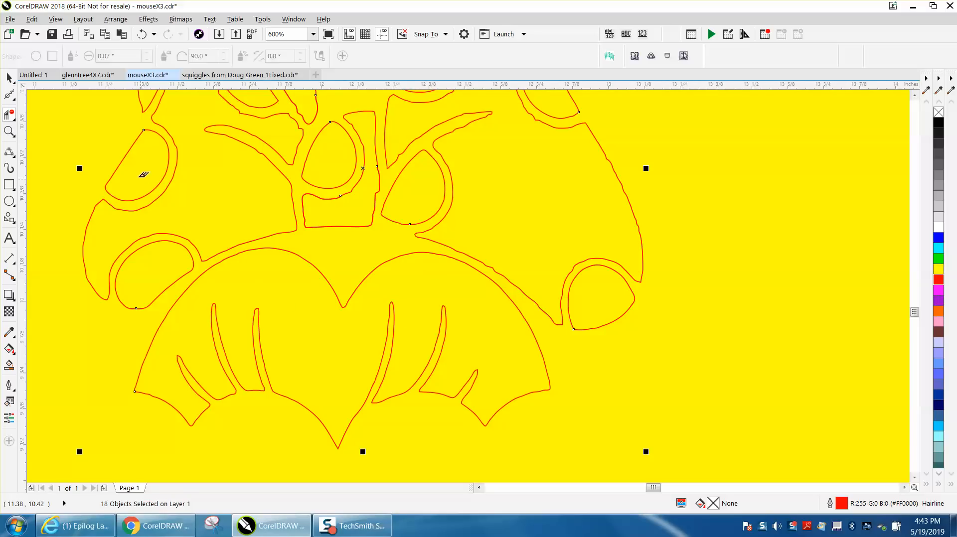
pyautogui.moveTo(404, 184)
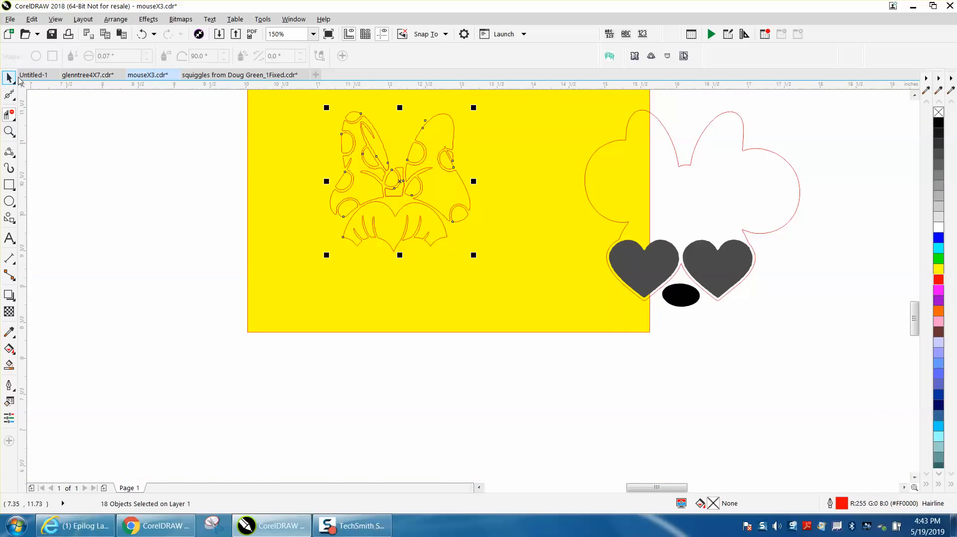
# Return to the mouseX3 drawing and align the head silhouette outline over the bow and face outlines.
pyautogui.click(33, 74)
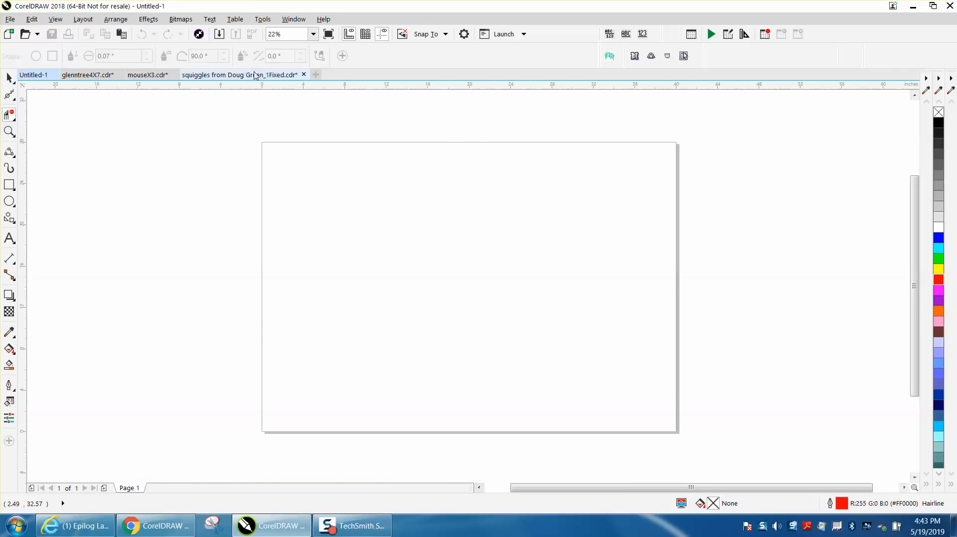
pyautogui.click(148, 74)
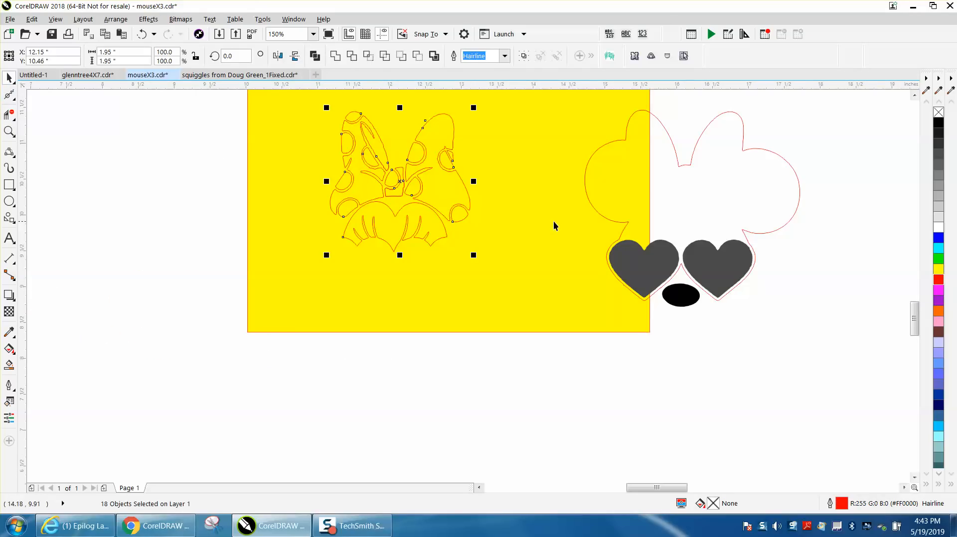
pyautogui.click(604, 215)
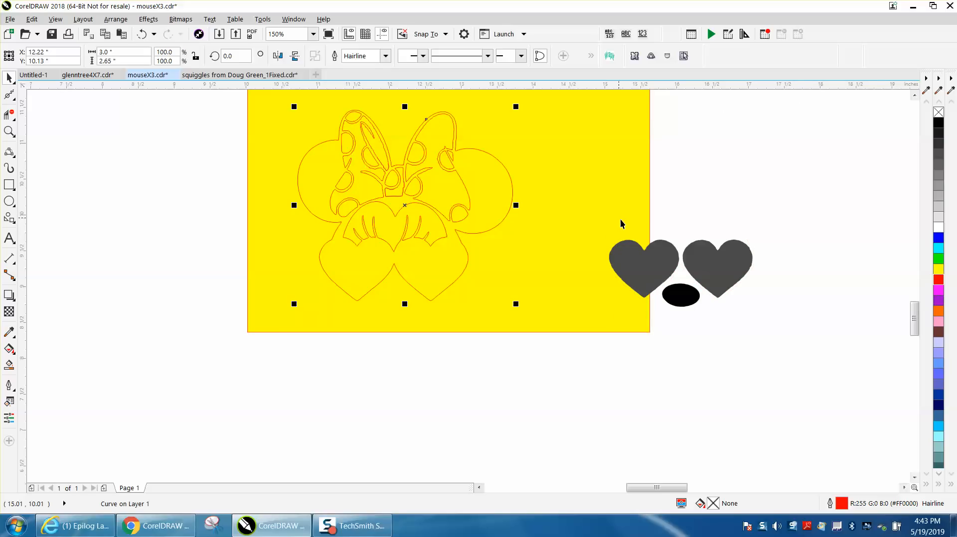
pyautogui.moveTo(298, 236)
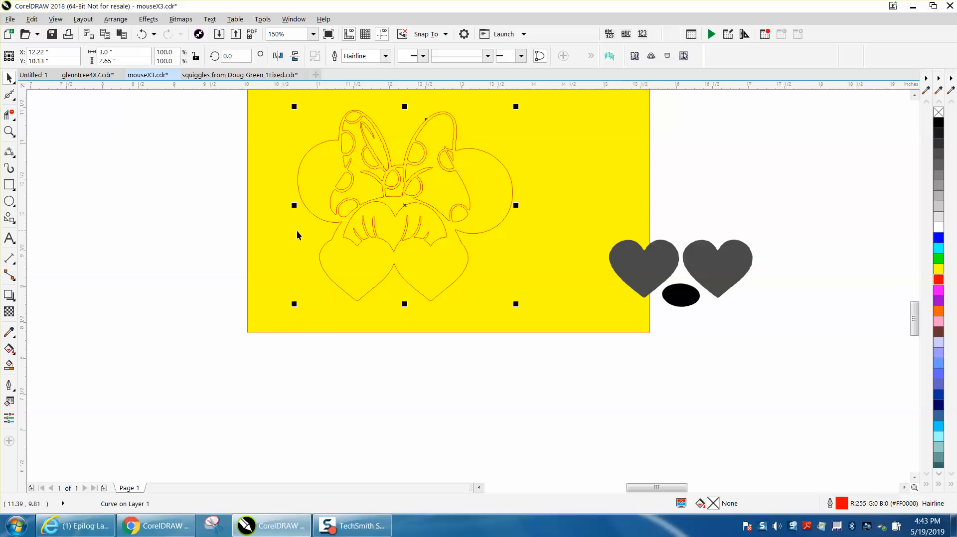
pyautogui.click(682, 296)
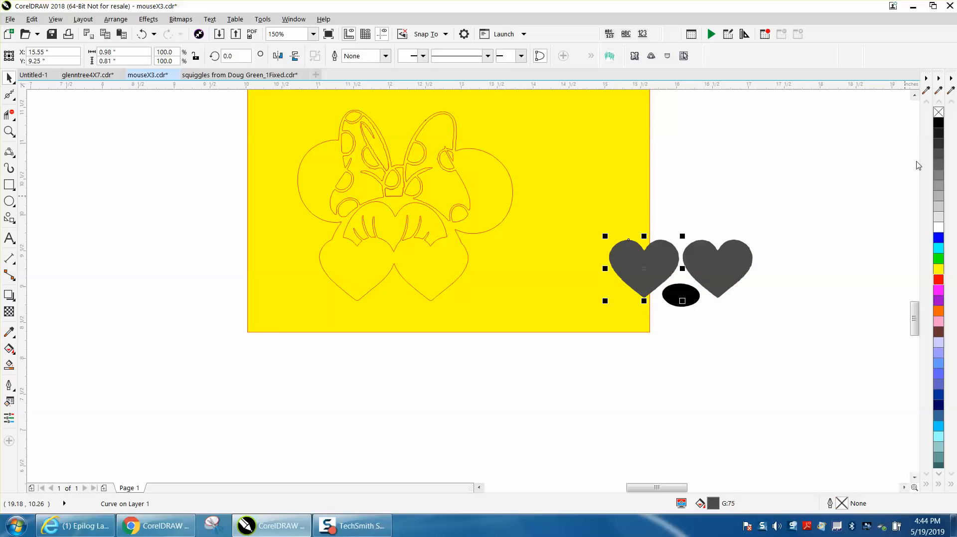
# Delete both gray hearts and Smart Fill the ears and outline areas black, with the nose in place.
pyautogui.press('Delete')
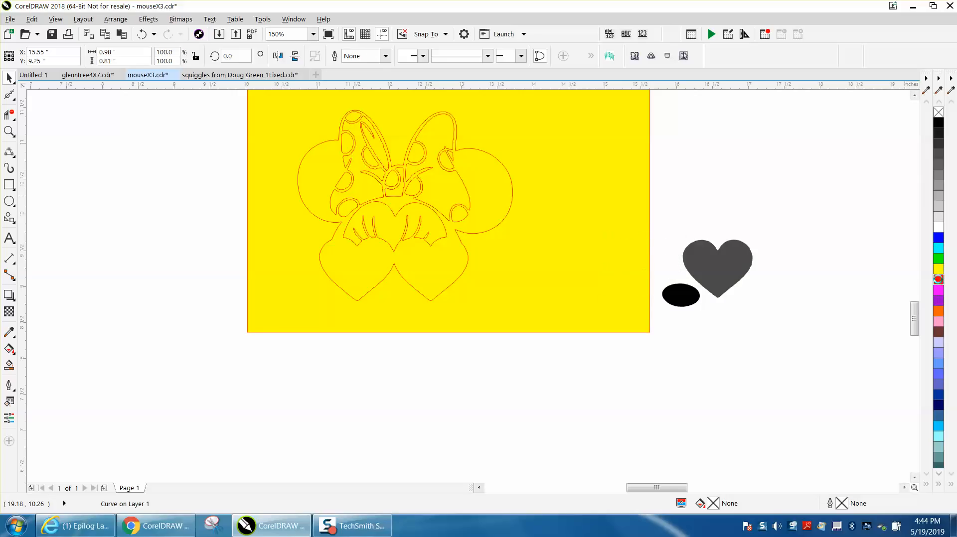
pyautogui.click(356, 269)
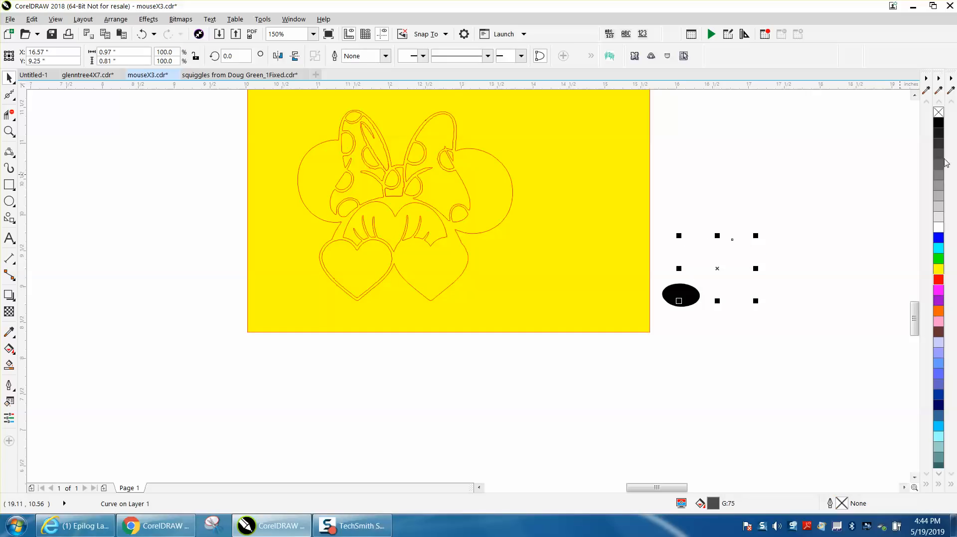
pyautogui.click(939, 280)
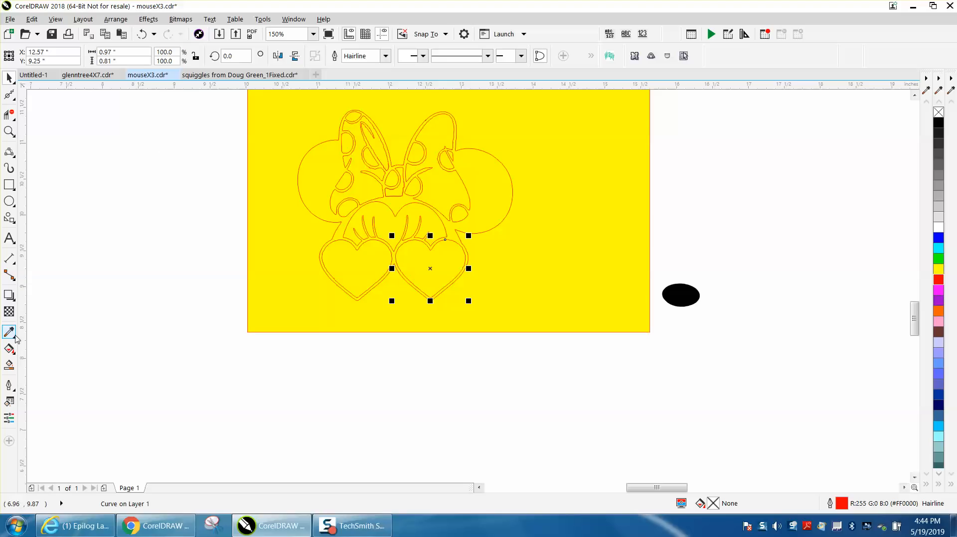
pyautogui.click(9, 331)
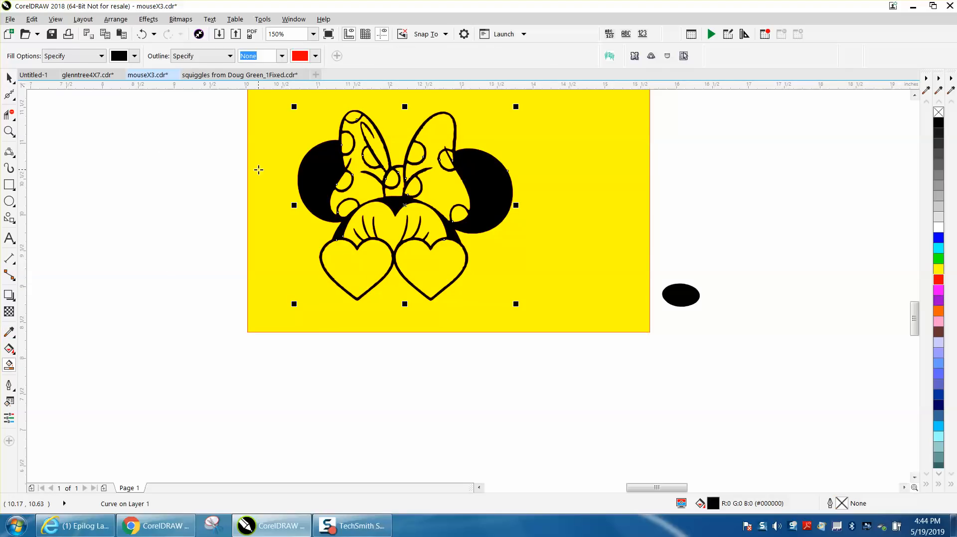
pyautogui.click(680, 295)
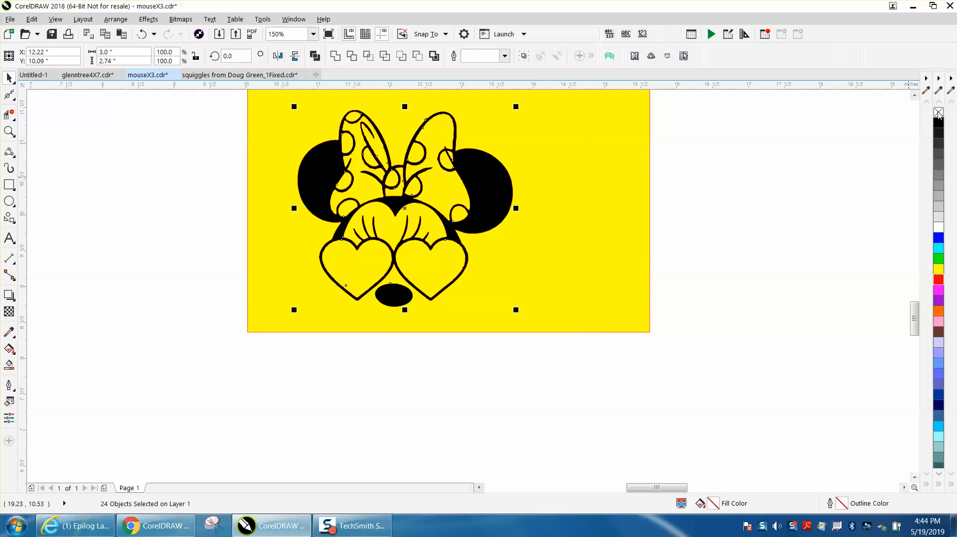
pyautogui.click(479, 55)
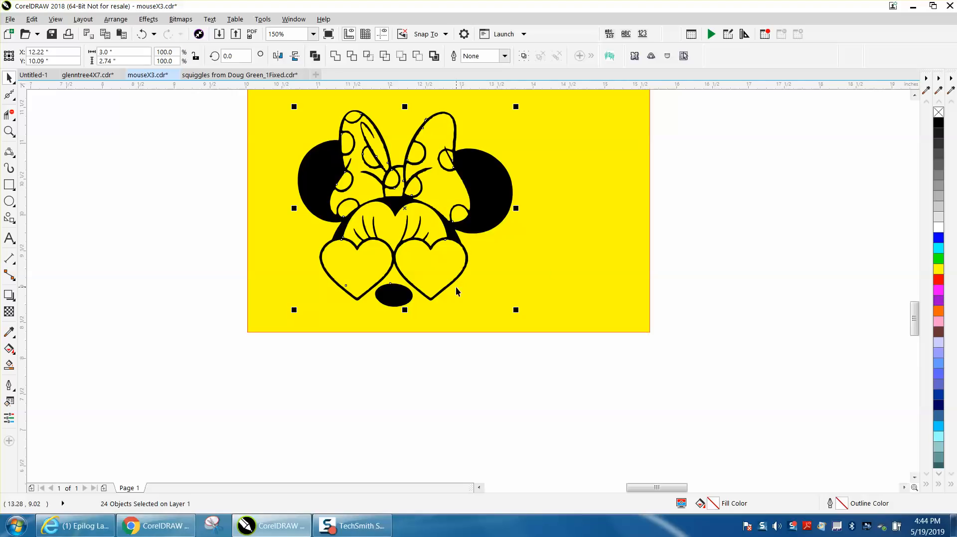
pyautogui.moveTo(430, 268)
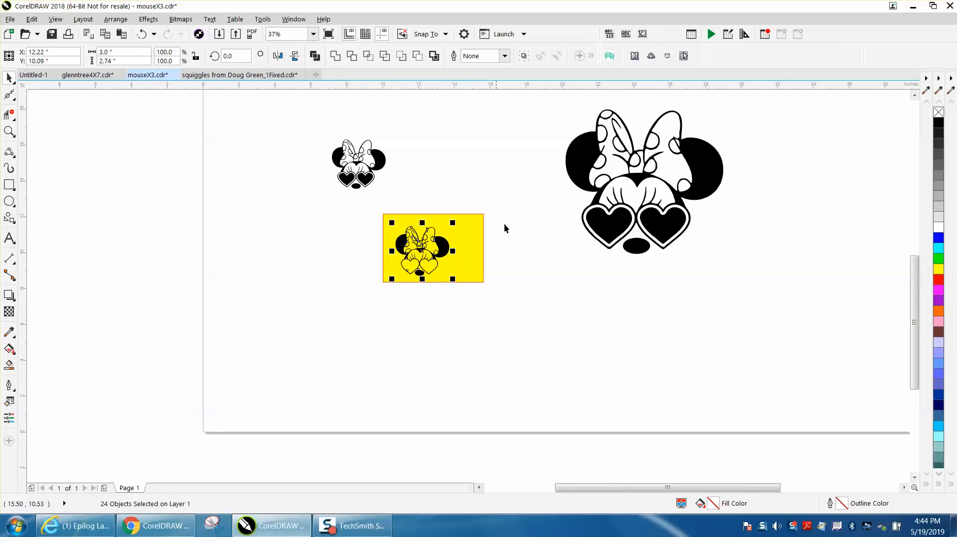
pyautogui.moveTo(71, 177)
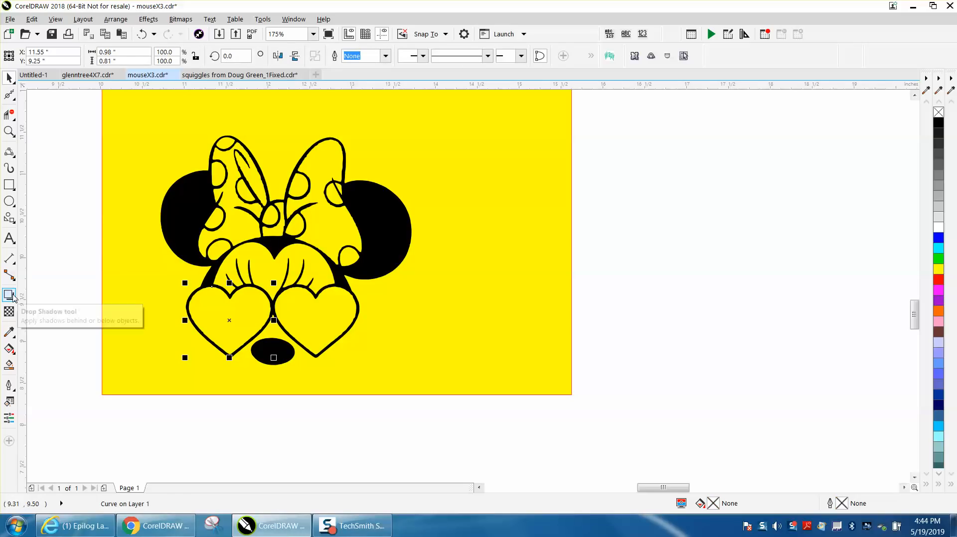
# Remove the spare heart's black fill and give it a thin red outline.
pyautogui.click(10, 295)
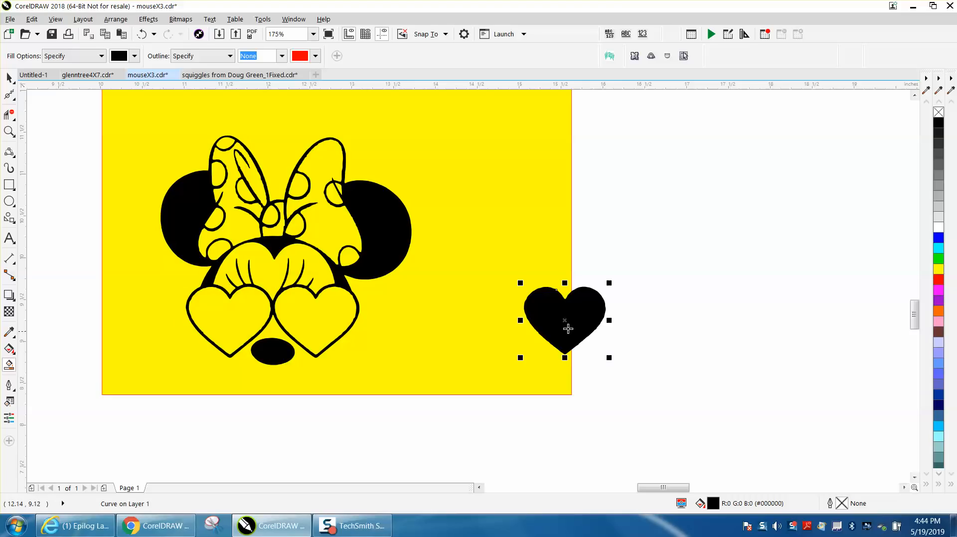
pyautogui.click(938, 111)
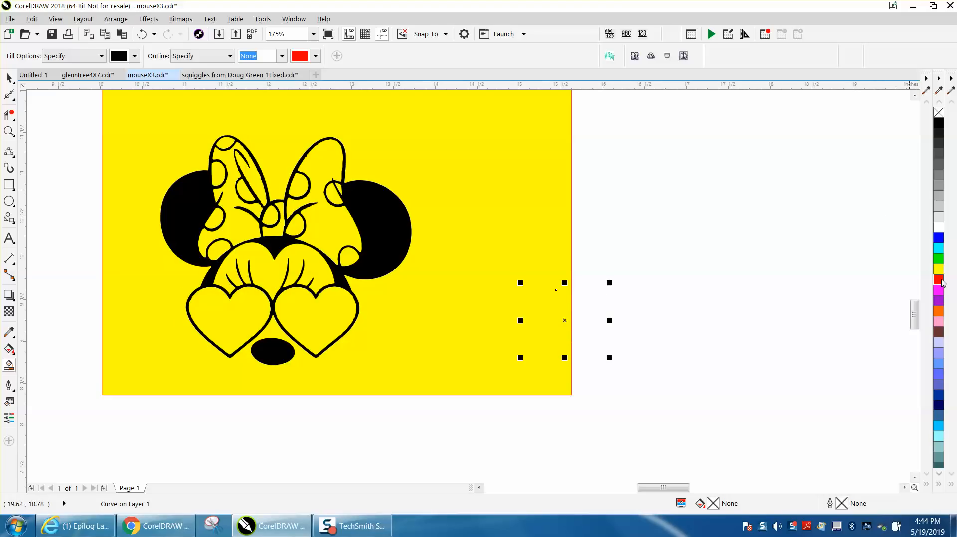
pyautogui.click(149, 19)
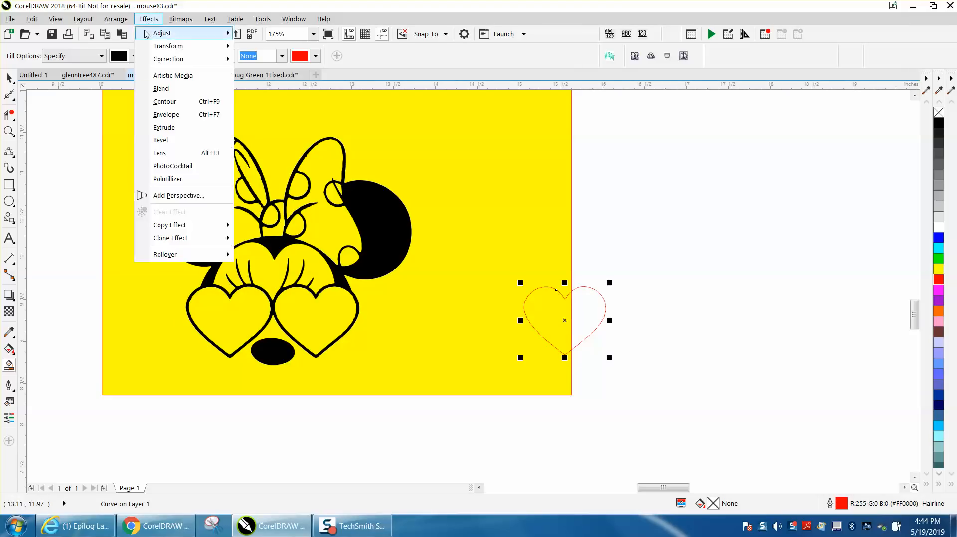
# Apply a 1-step 0.05" black Contour to each of the two red heart outlines.
pyautogui.click(165, 101)
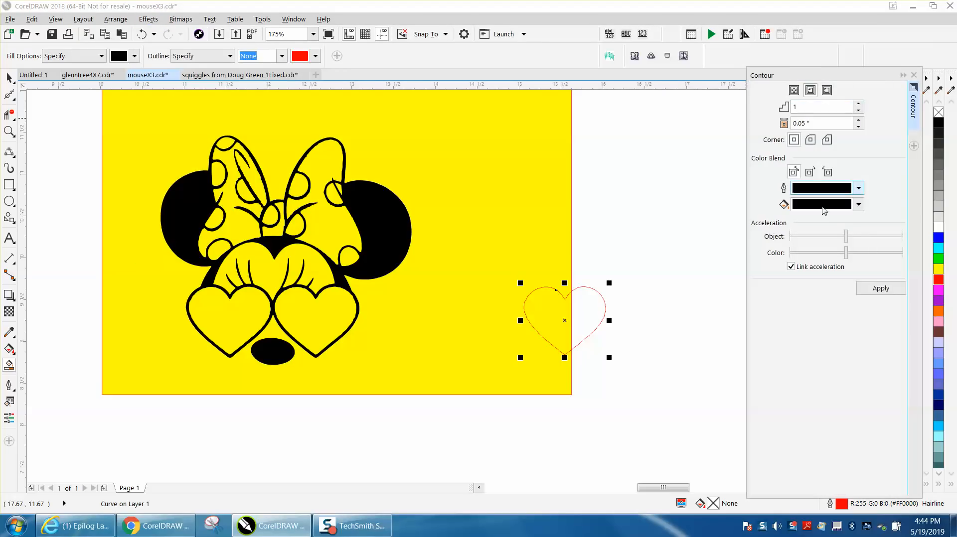
pyautogui.click(881, 288)
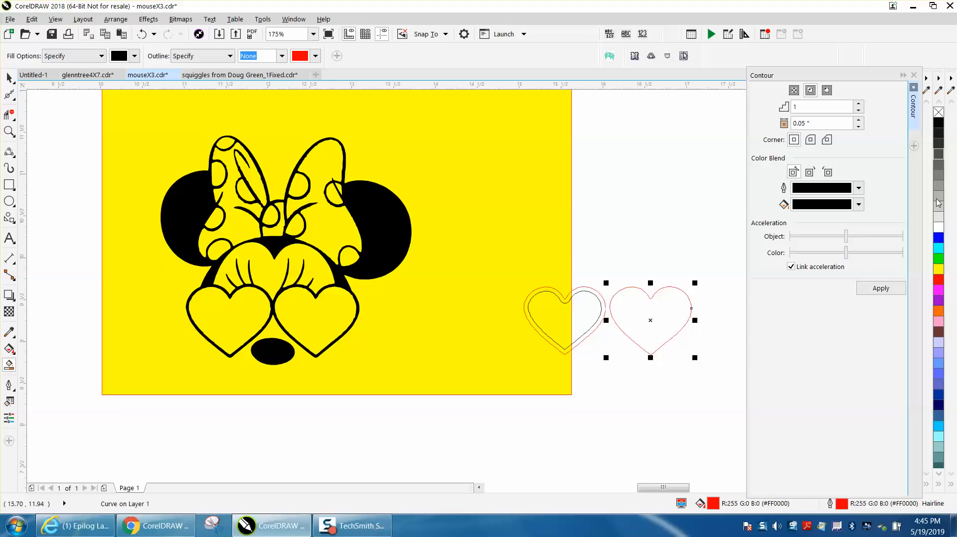
pyautogui.click(880, 288)
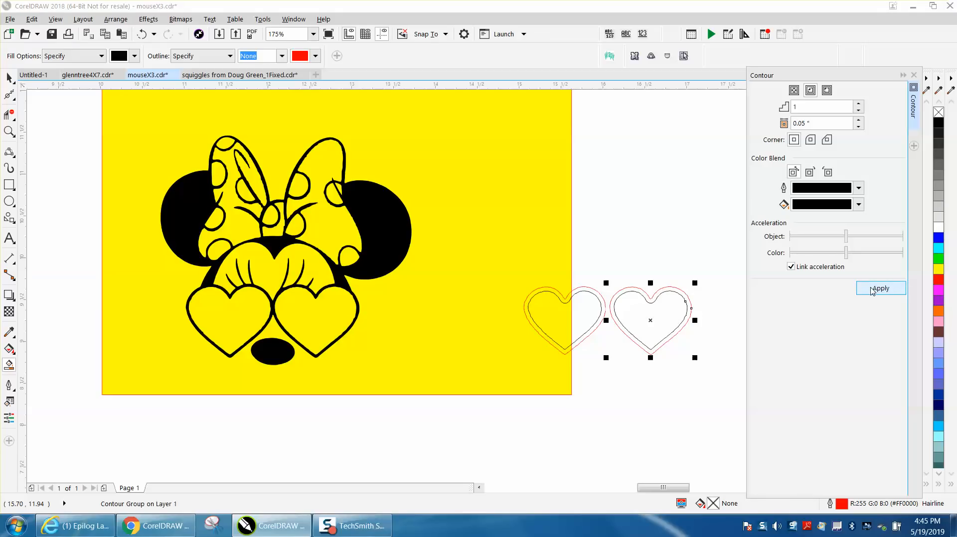
pyautogui.click(880, 288)
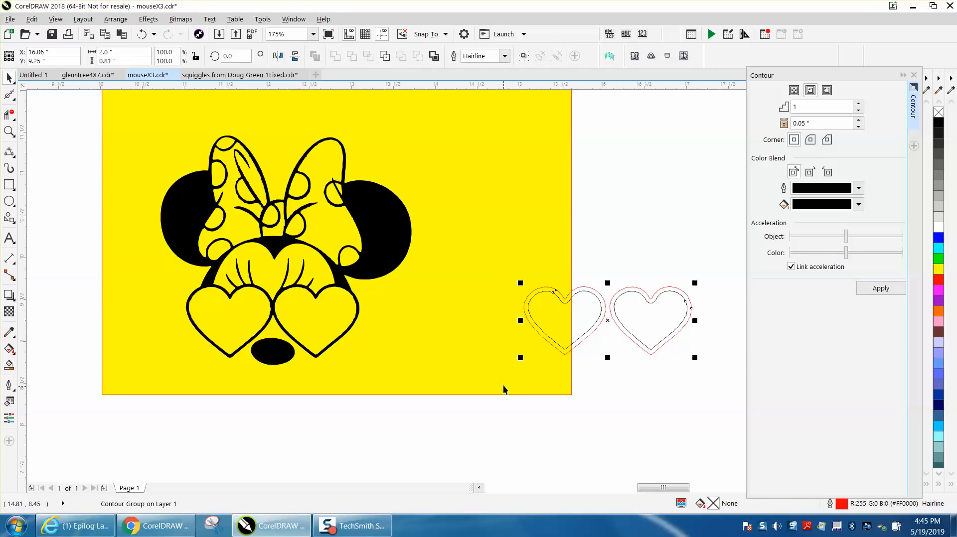
pyautogui.click(115, 19)
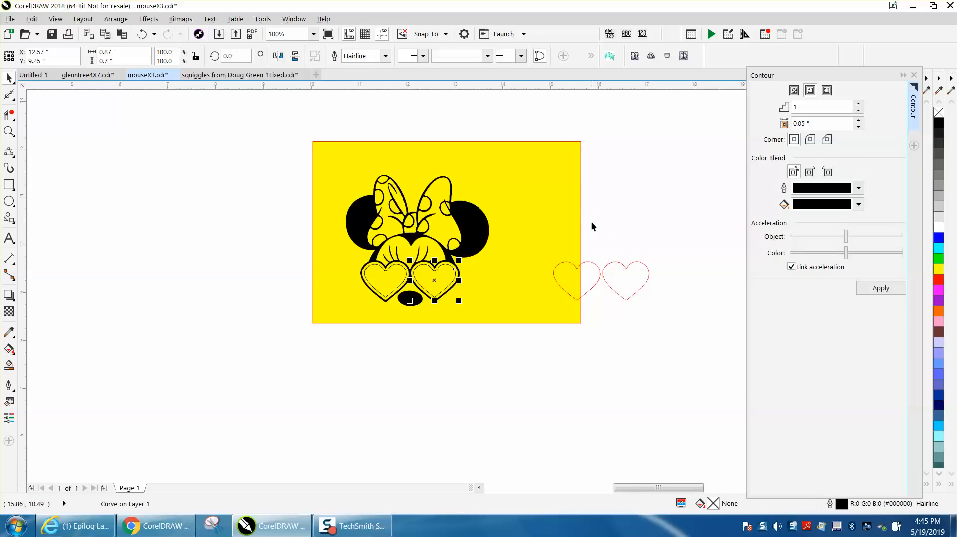
# Fill the sunglasses' heart lenses solid black and zoom in close on the rough bow outline.
pyautogui.click(10, 131)
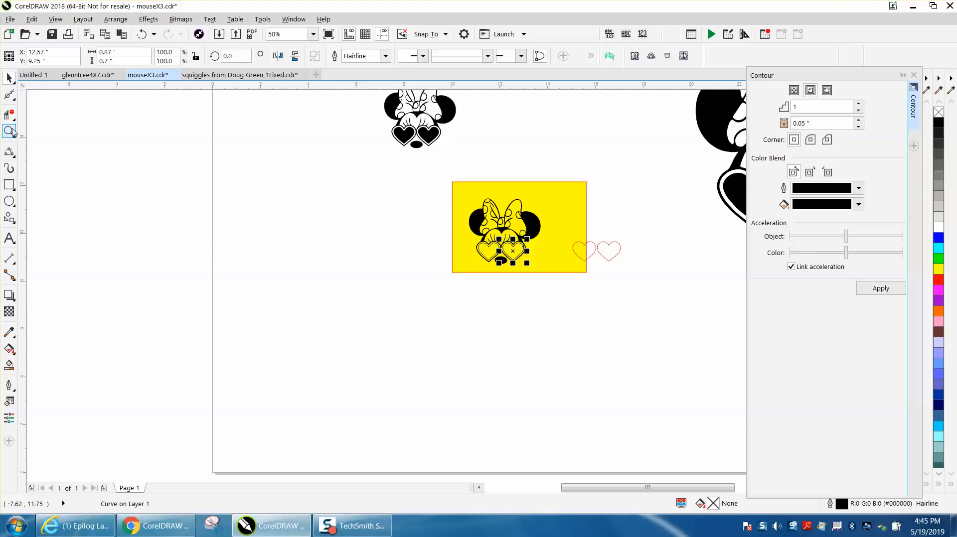
pyautogui.click(9, 132)
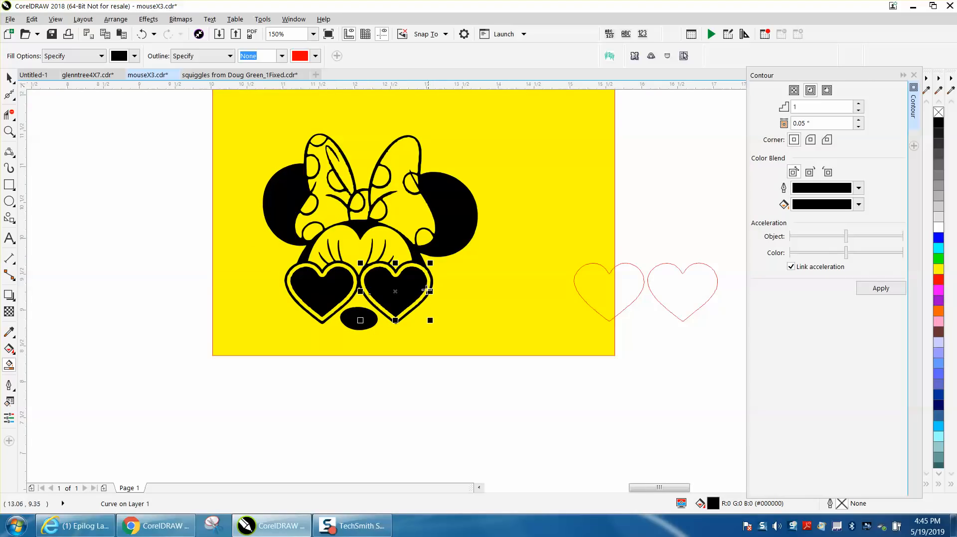
pyautogui.click(9, 132)
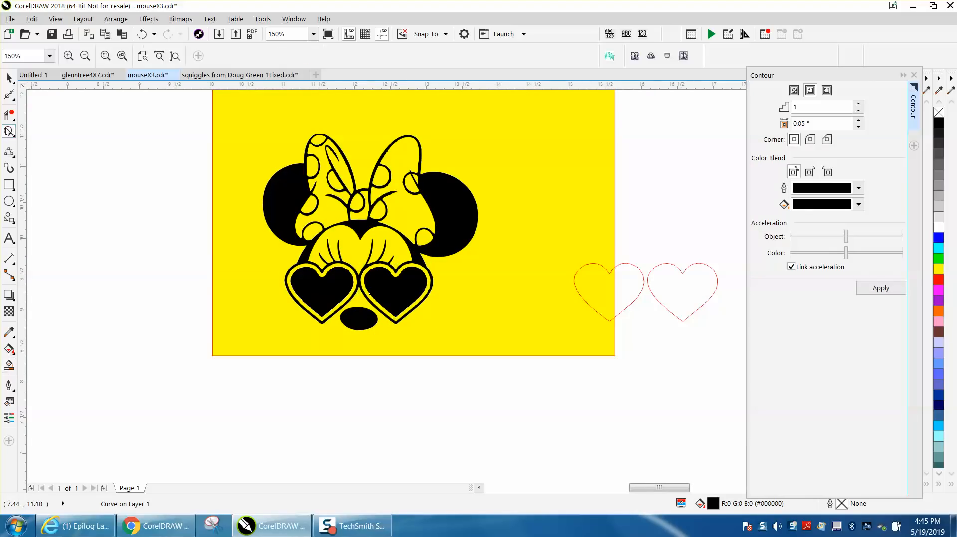
pyautogui.moveTo(9, 97)
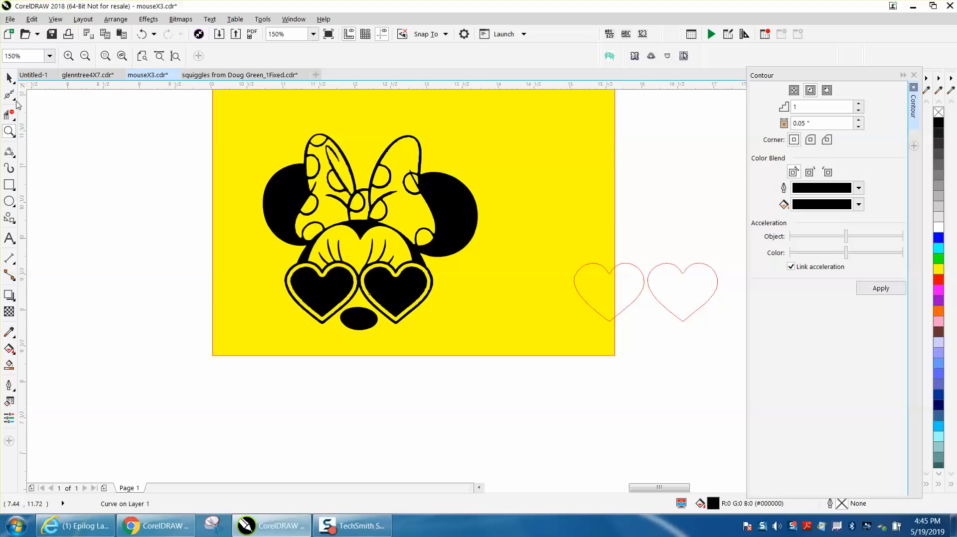
pyautogui.click(9, 95)
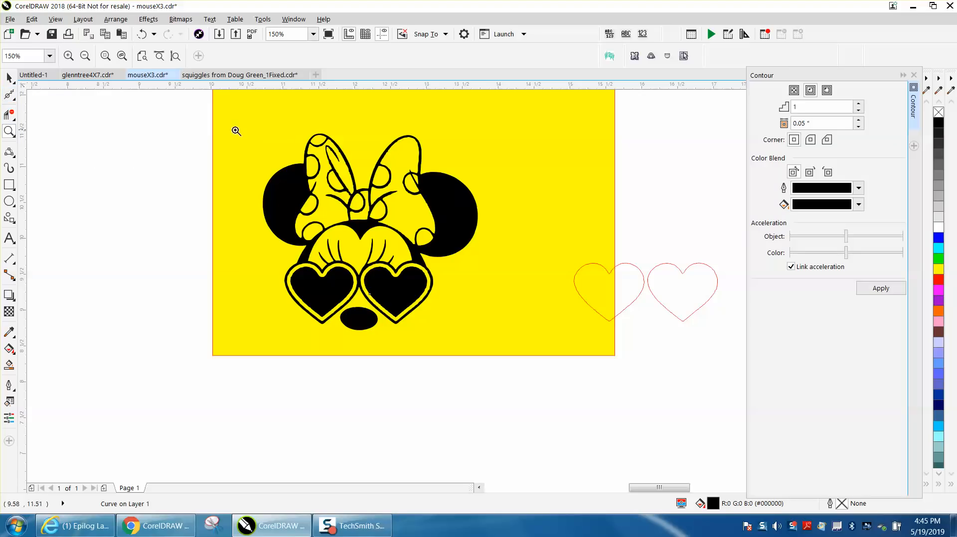
pyautogui.click(235, 131)
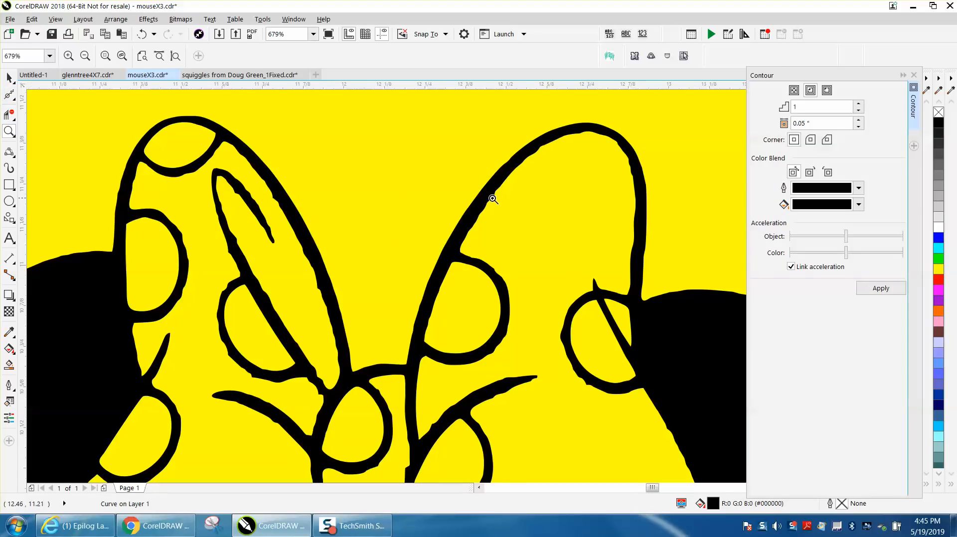
# Smooth the jagged edges of the bow's thick black outlines with the Smooth tool.
pyautogui.click(9, 94)
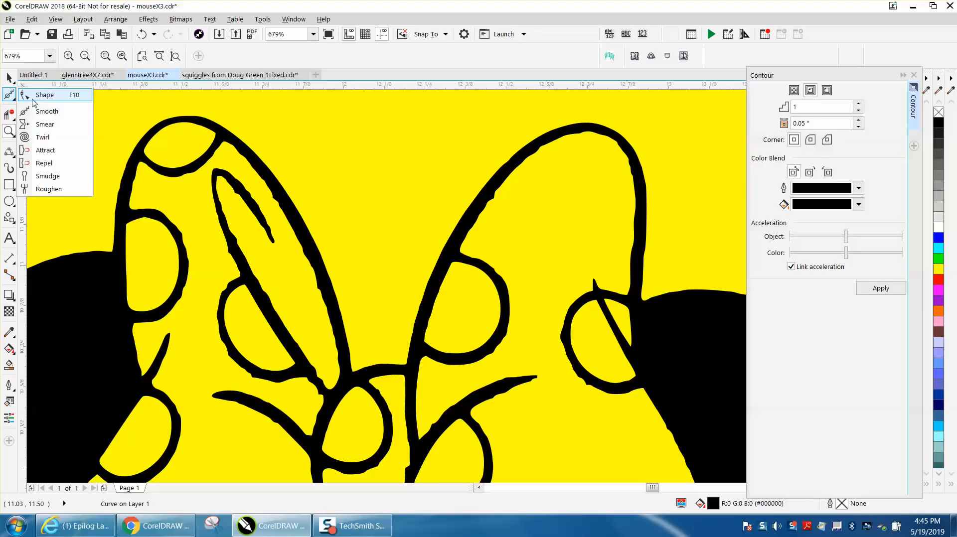
pyautogui.click(45, 124)
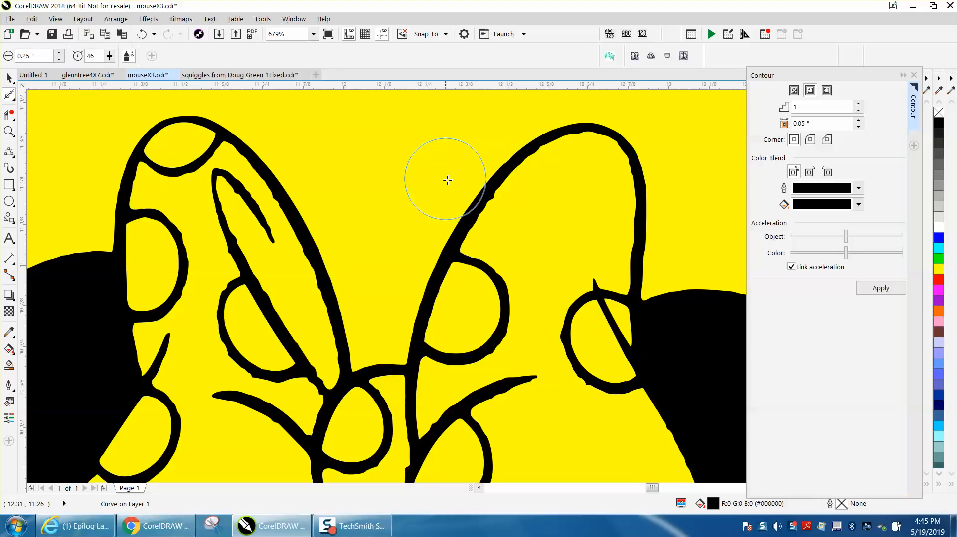
pyautogui.moveTo(488, 197)
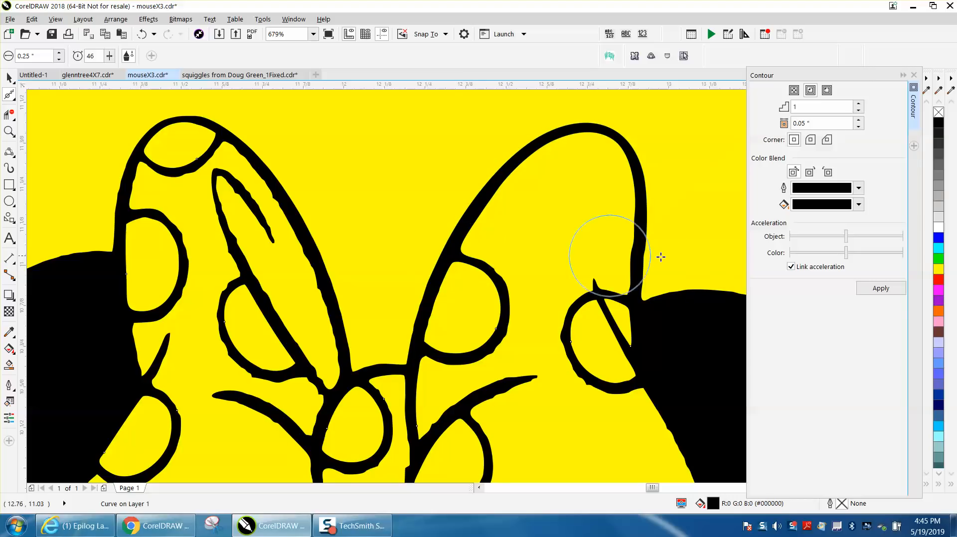
pyautogui.moveTo(517, 313)
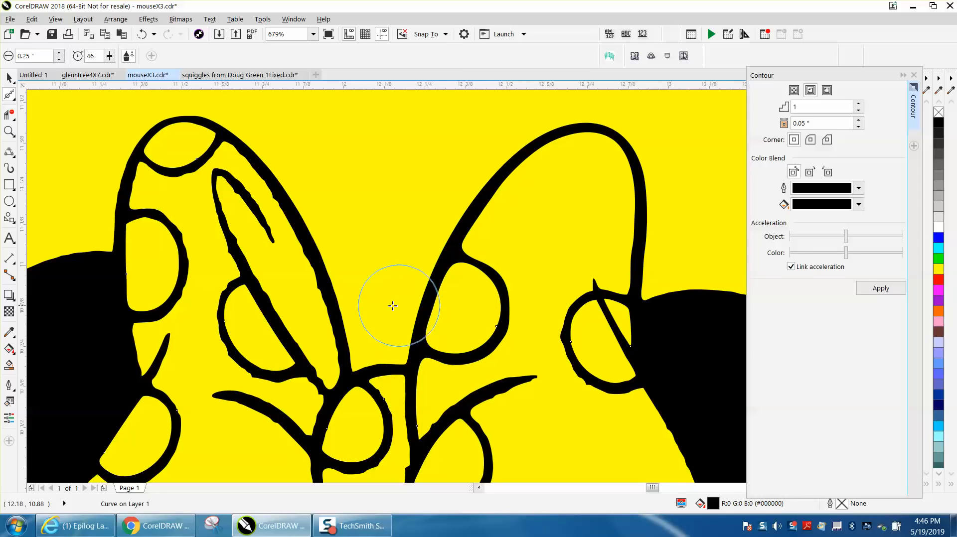
pyautogui.moveTo(278, 189)
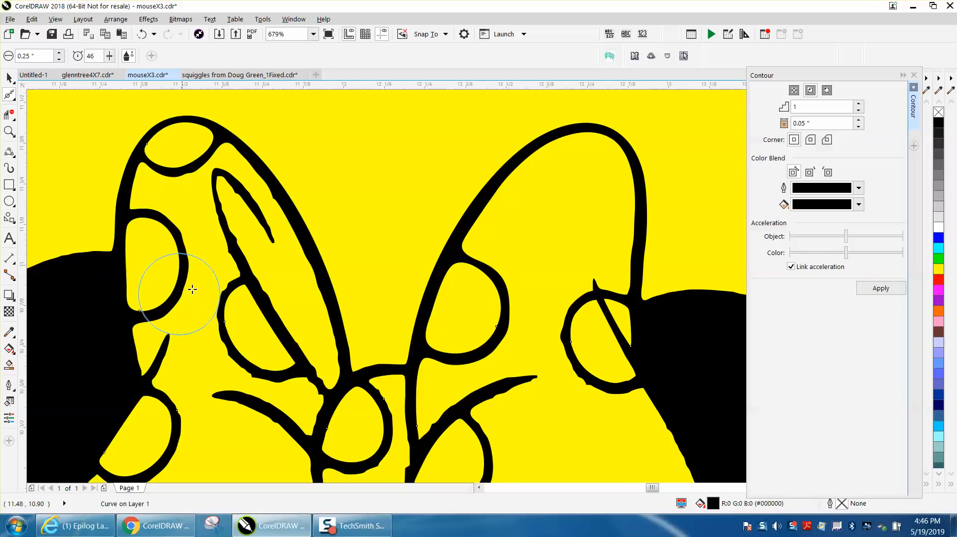
pyautogui.moveTo(269, 236)
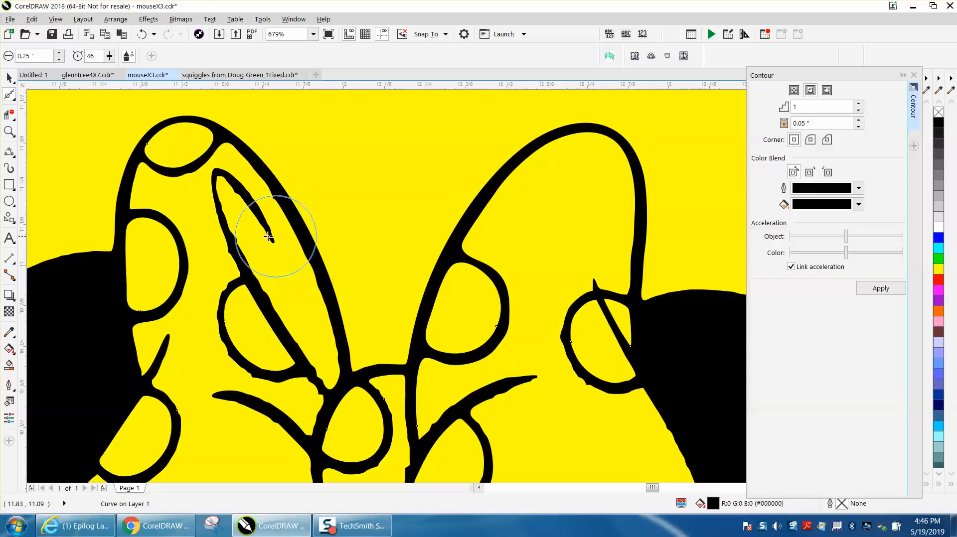
pyautogui.click(9, 95)
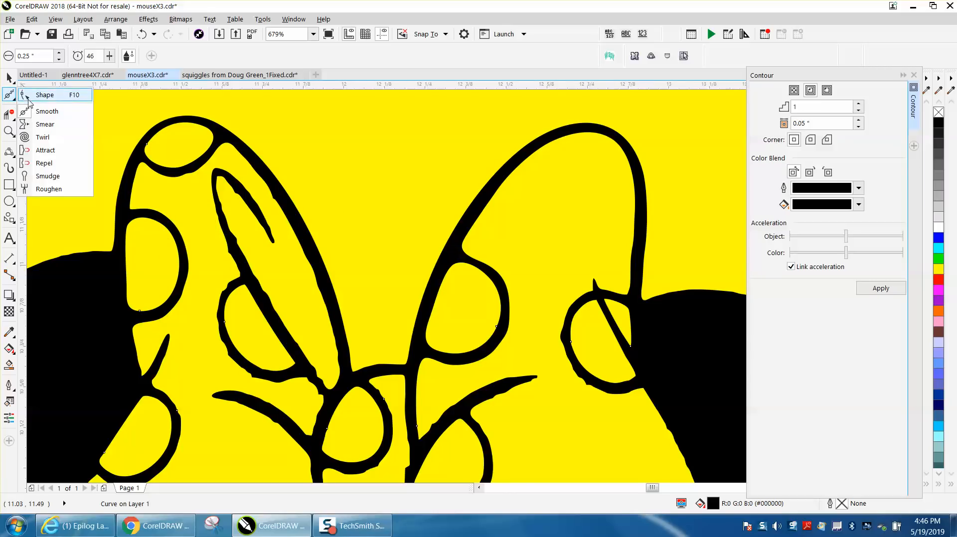
# Delete the yellow background bitmap so the black artwork stands on white.
pyautogui.click(44, 95)
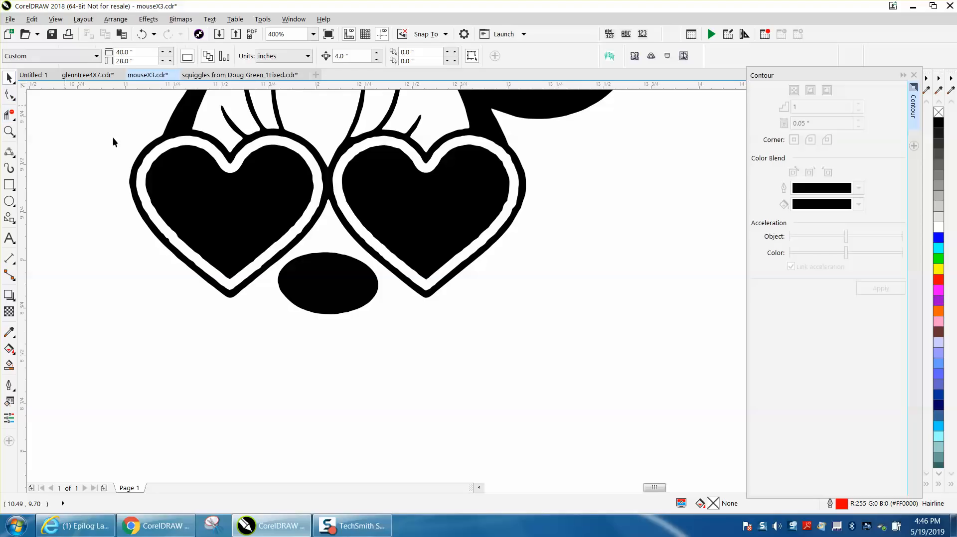
pyautogui.moveTo(243, 204)
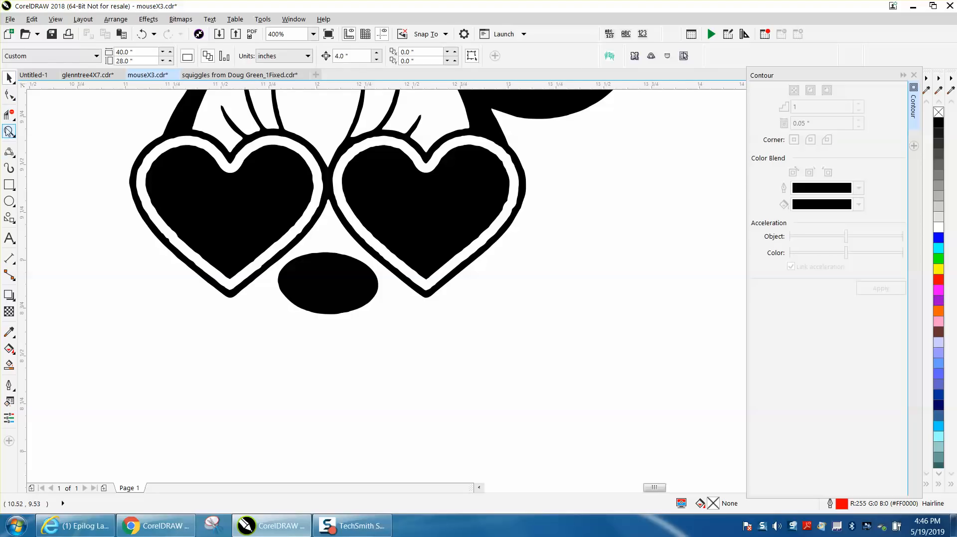
# Zoom in on the left heart frame and smooth its jagged outer edge.
pyautogui.click(275, 177)
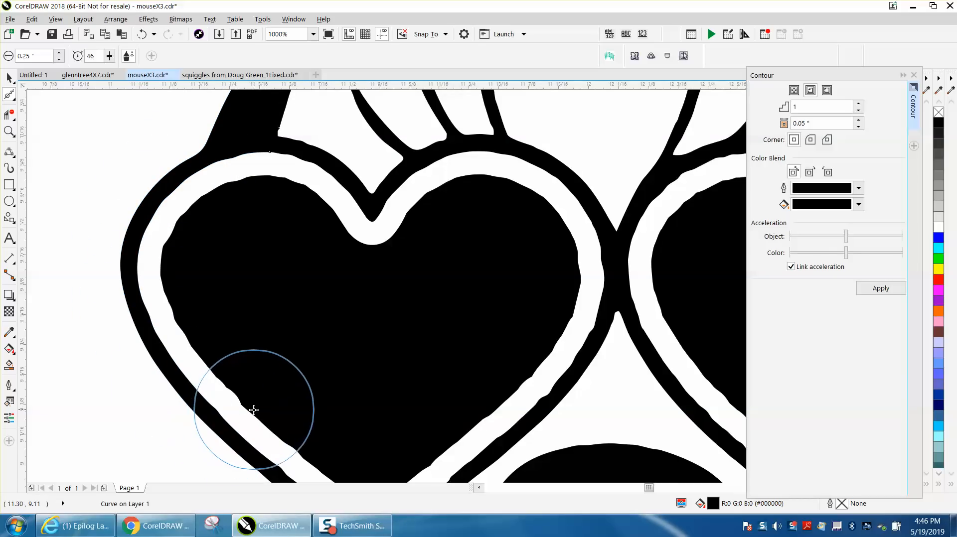
pyautogui.moveTo(258, 405)
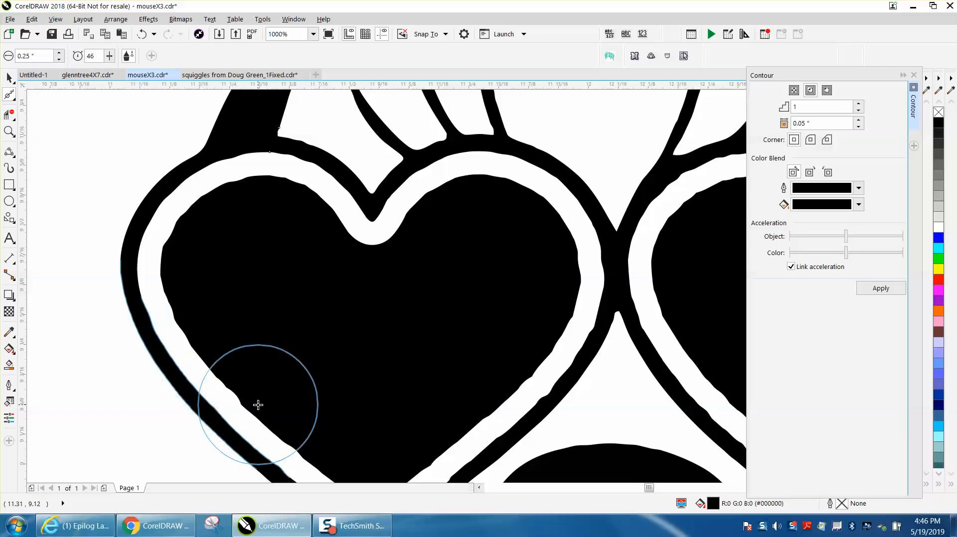
pyautogui.click(258, 405)
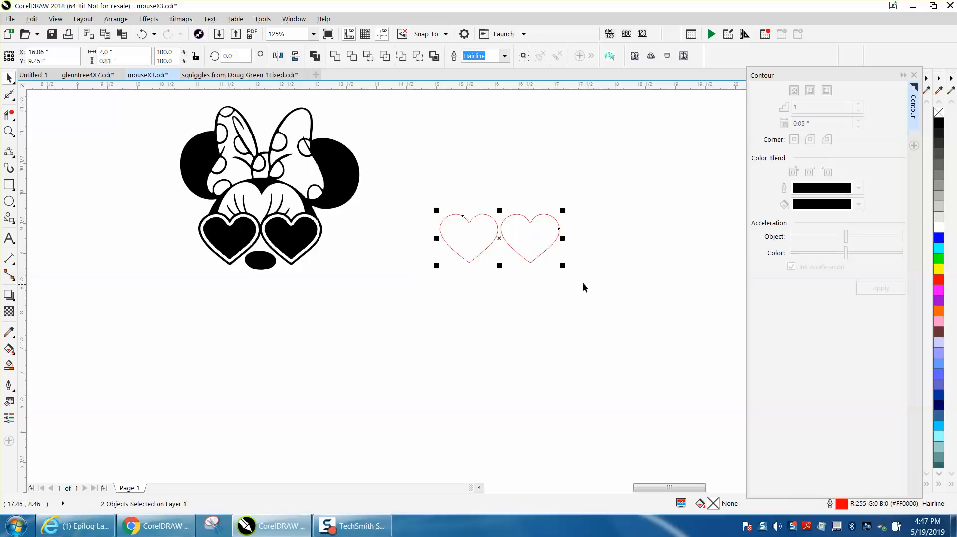
pyautogui.click(9, 132)
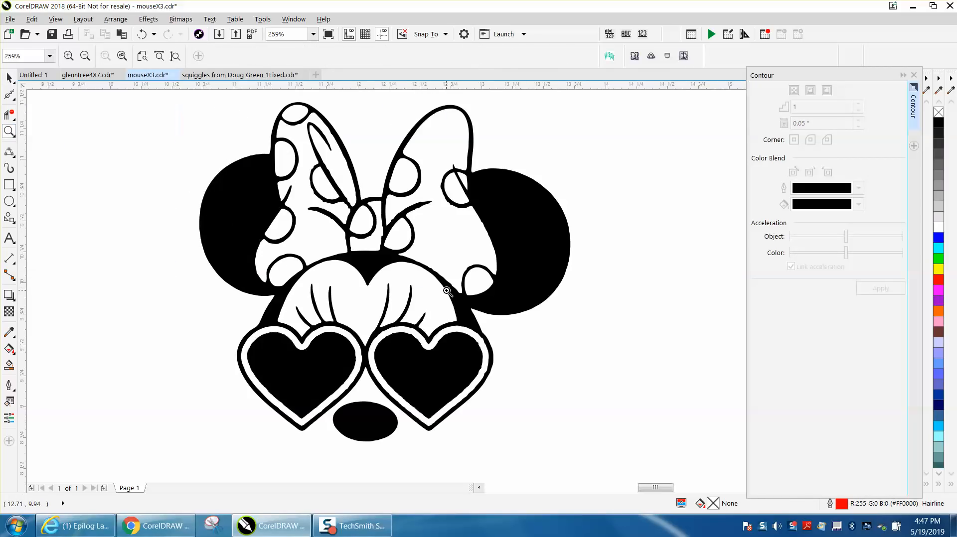
pyautogui.click(84, 56)
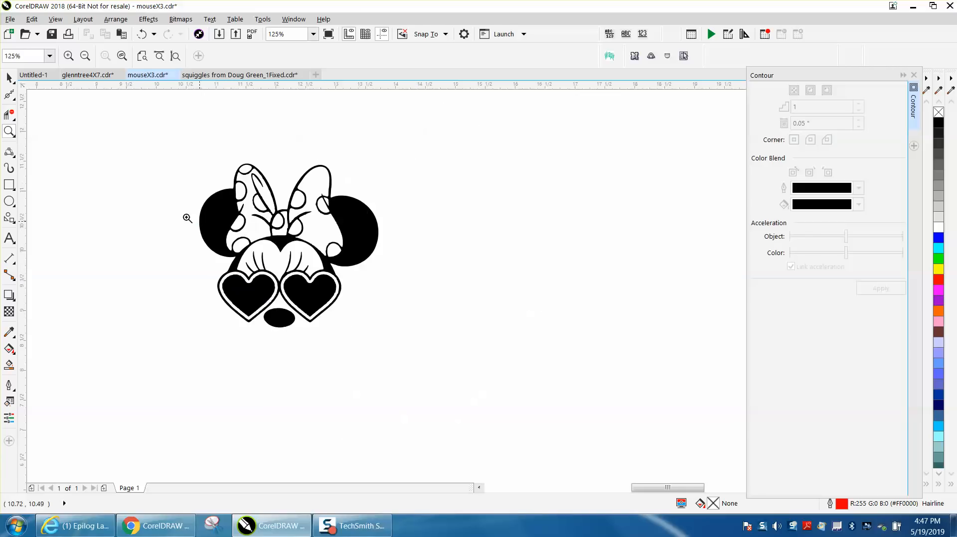